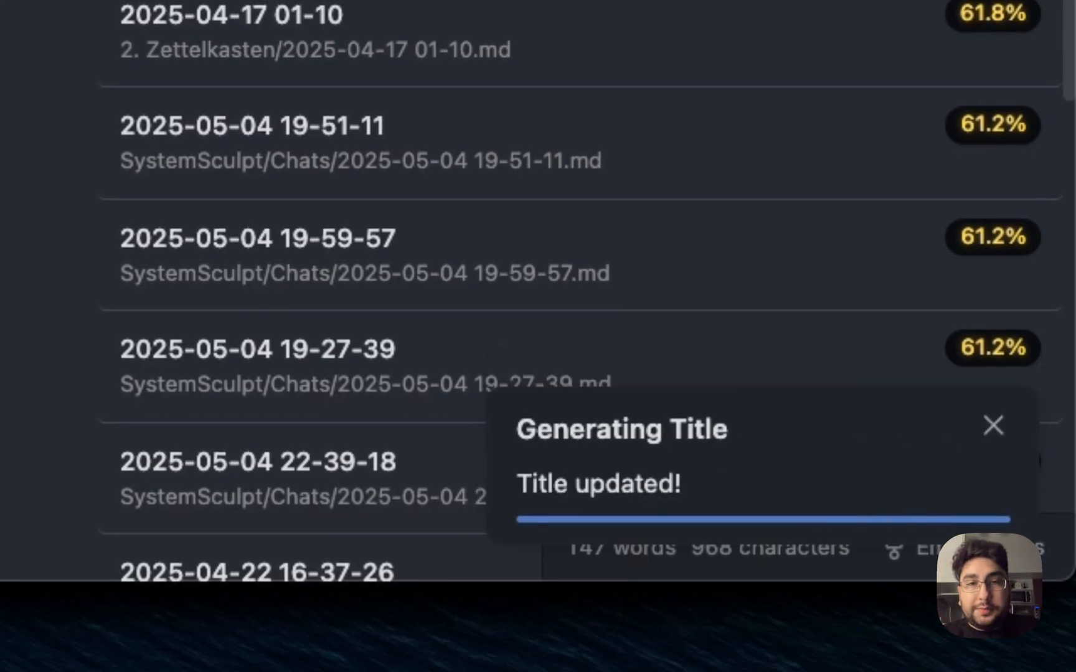
- Run the SystemSculpt AI title generation command until 'Title updated!' appears
{"action": "left_click", "coordinate": [993, 426]}
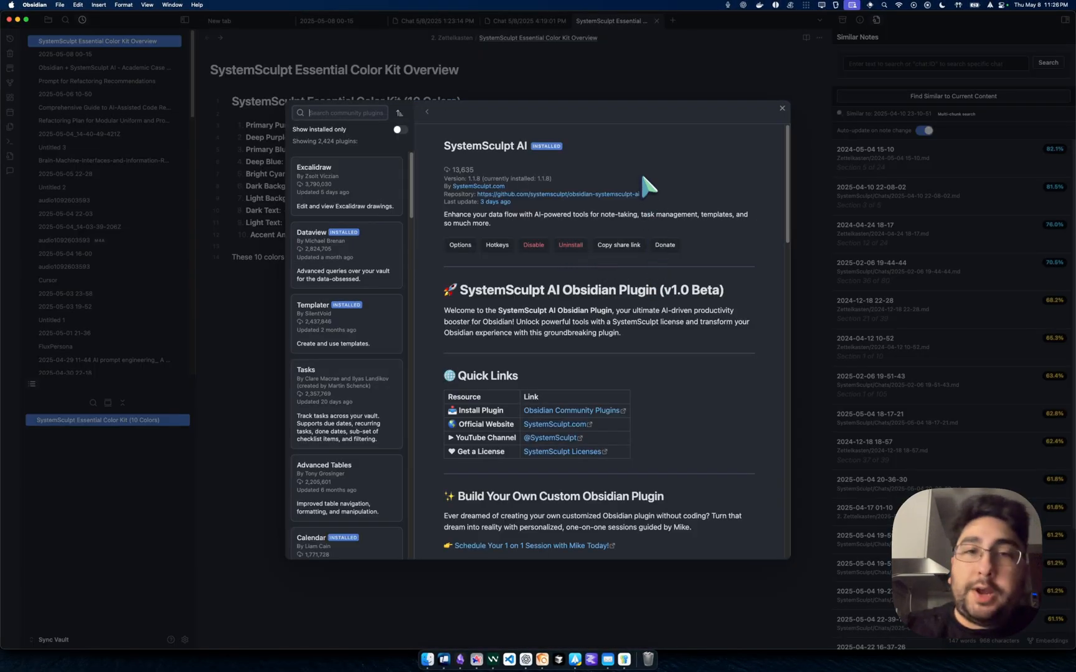
{"action": "mouse_move", "coordinate": [641, 180]}
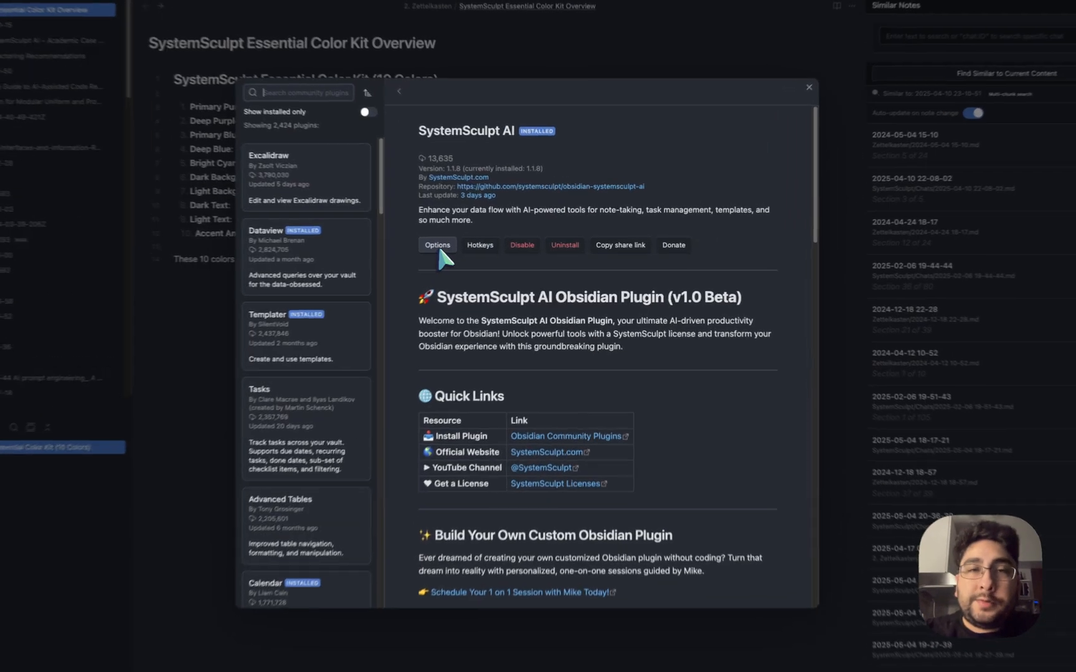
- In SystemSculpt AI settings, enable the License Key toggle for Pro status and show Title Generation settings
{"action": "left_click", "coordinate": [436, 246]}
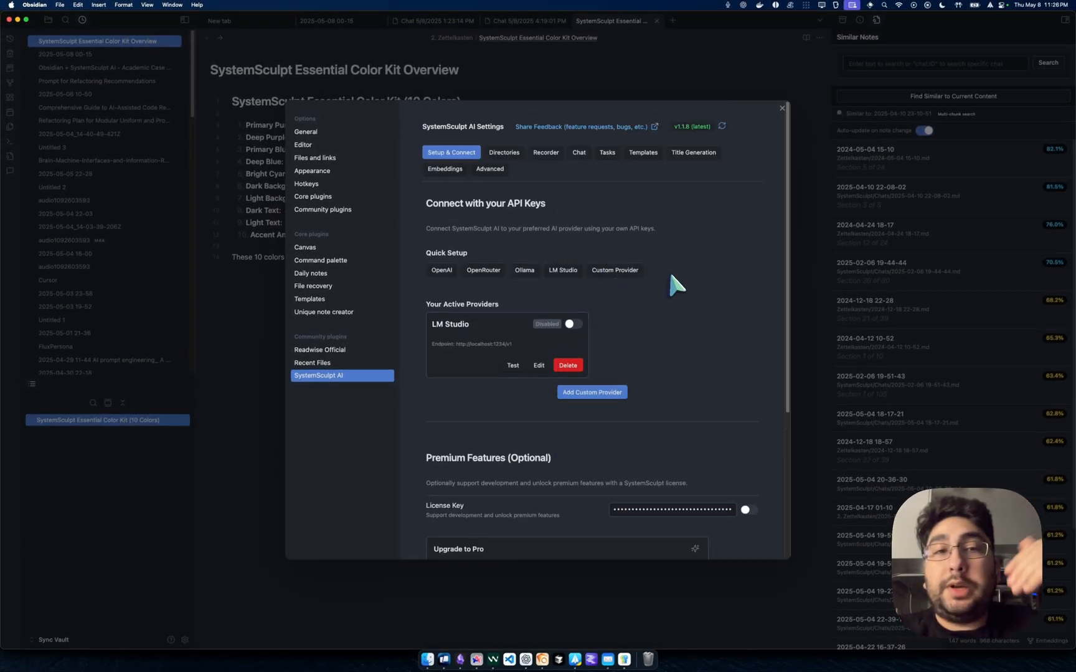
{"action": "mouse_move", "coordinate": [537, 301]}
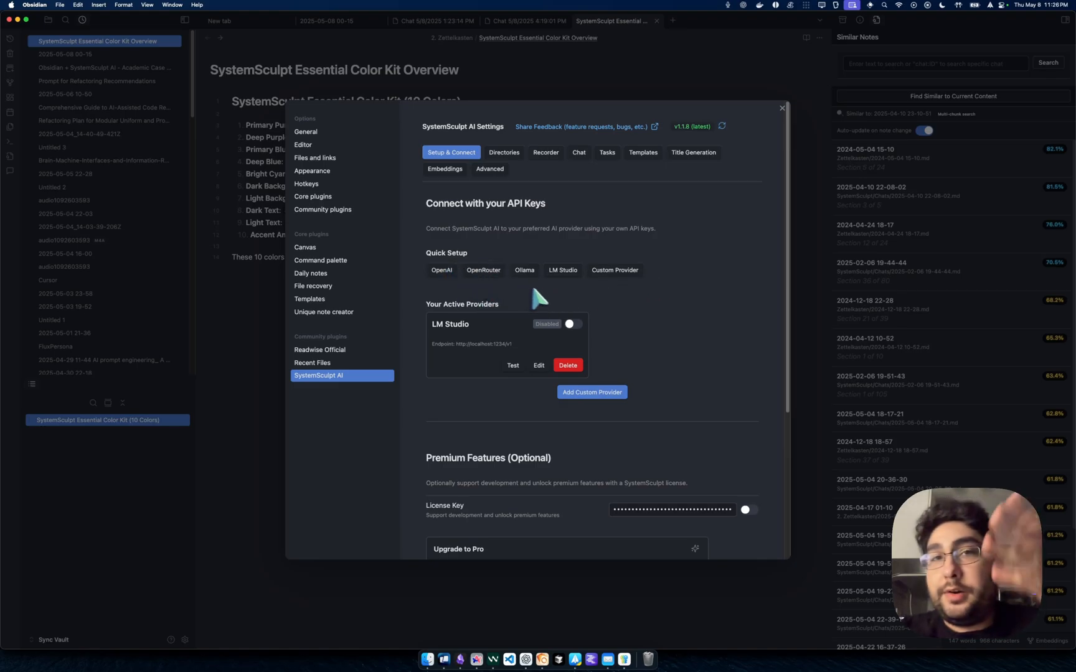
{"action": "mouse_move", "coordinate": [554, 282]}
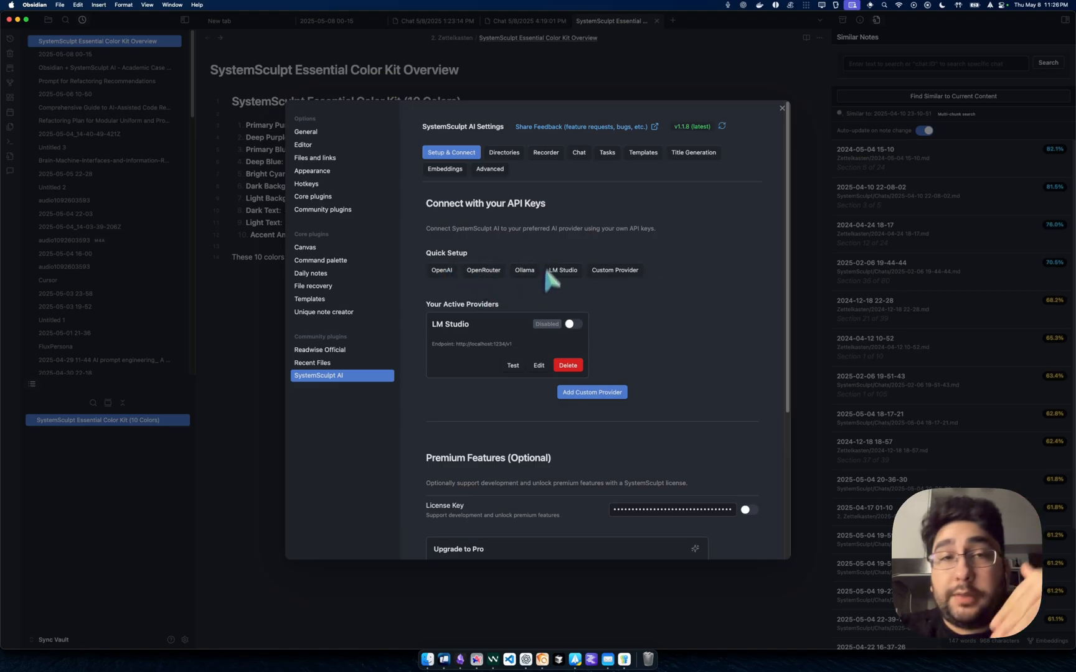
{"action": "mouse_move", "coordinate": [589, 291]}
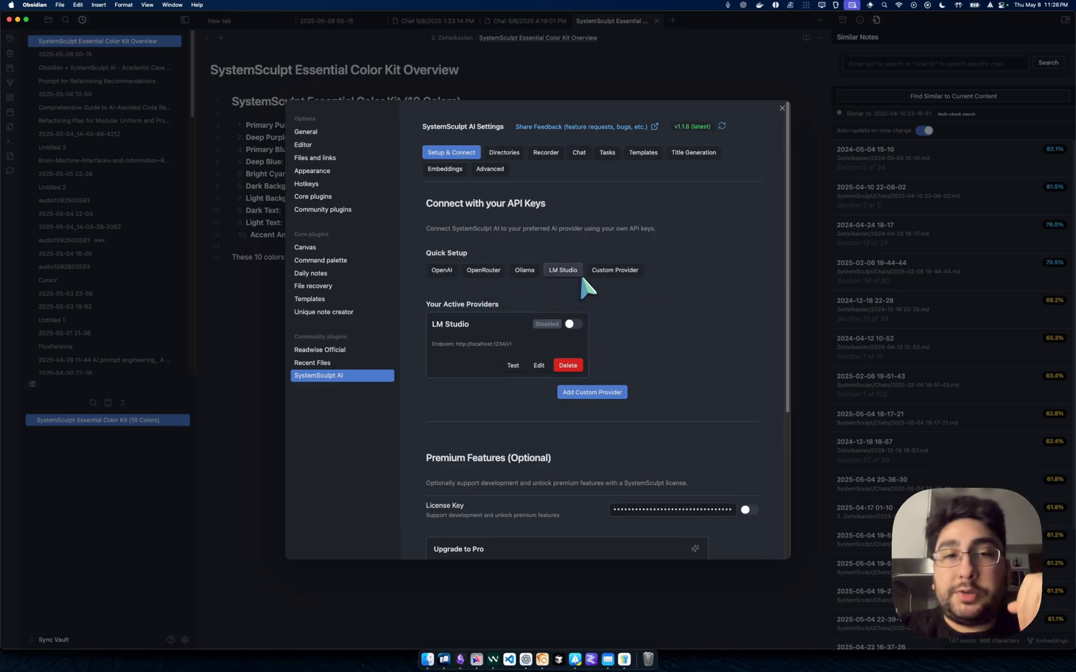
{"action": "scroll", "scroll_direction": "down", "scroll_amount": 3}
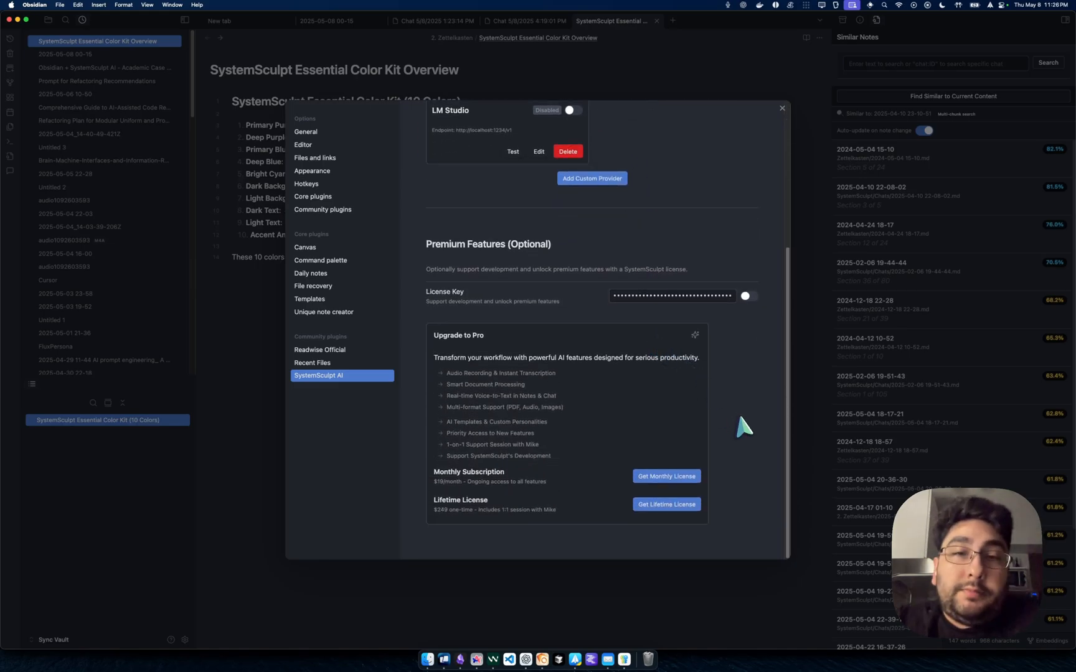
{"action": "left_click", "coordinate": [745, 295]}
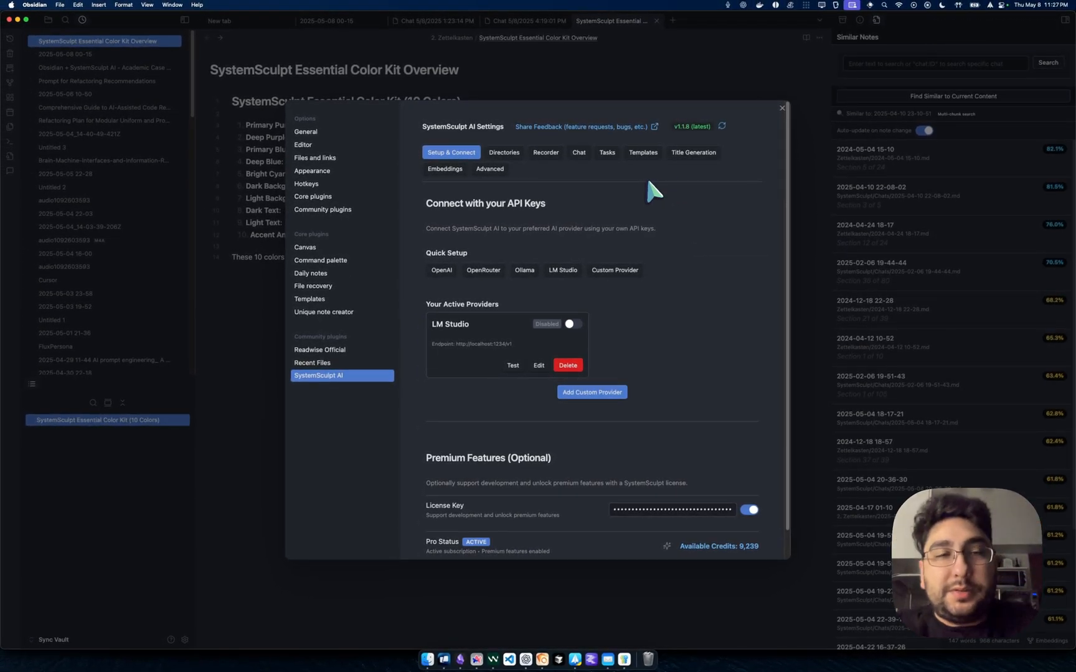
{"action": "mouse_move", "coordinate": [694, 152]}
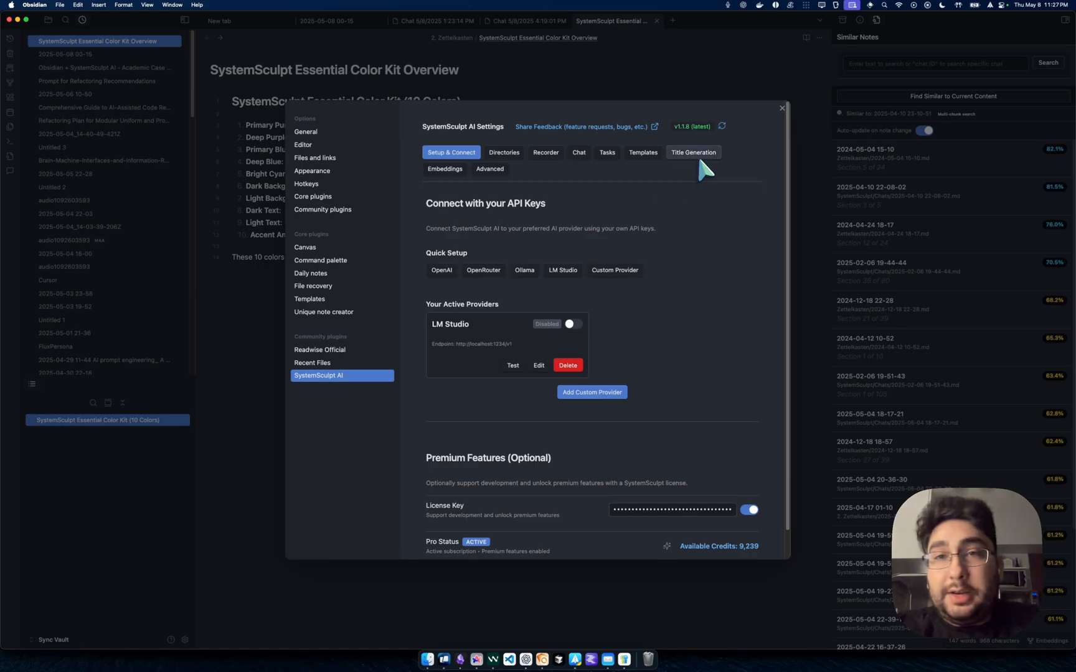
{"action": "left_click", "coordinate": [692, 152]}
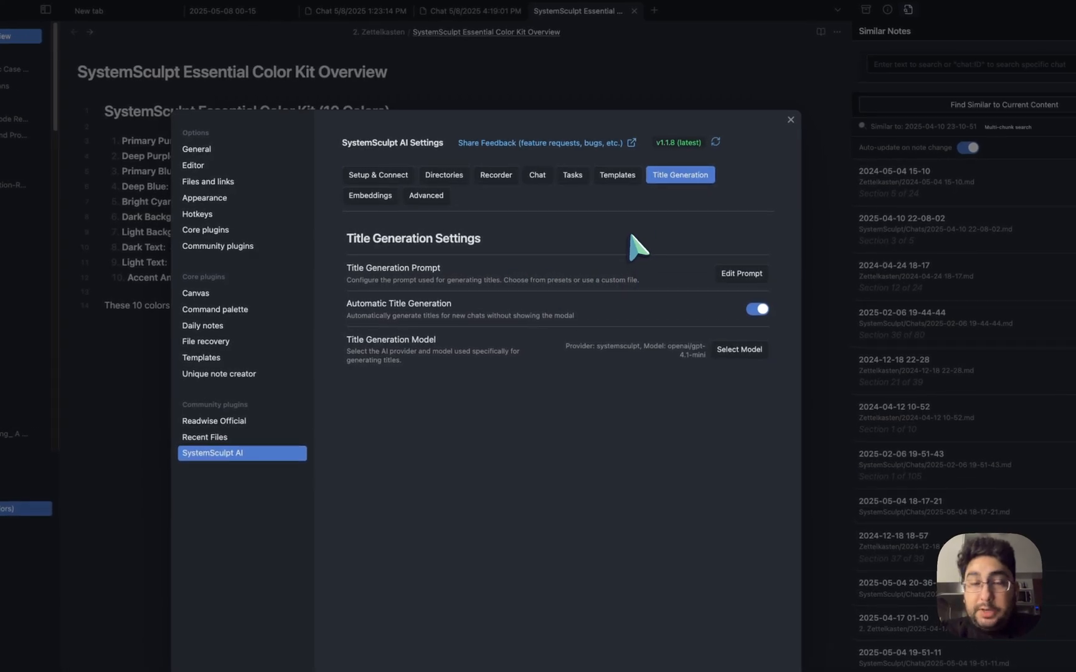
{"action": "mouse_move", "coordinate": [680, 237]}
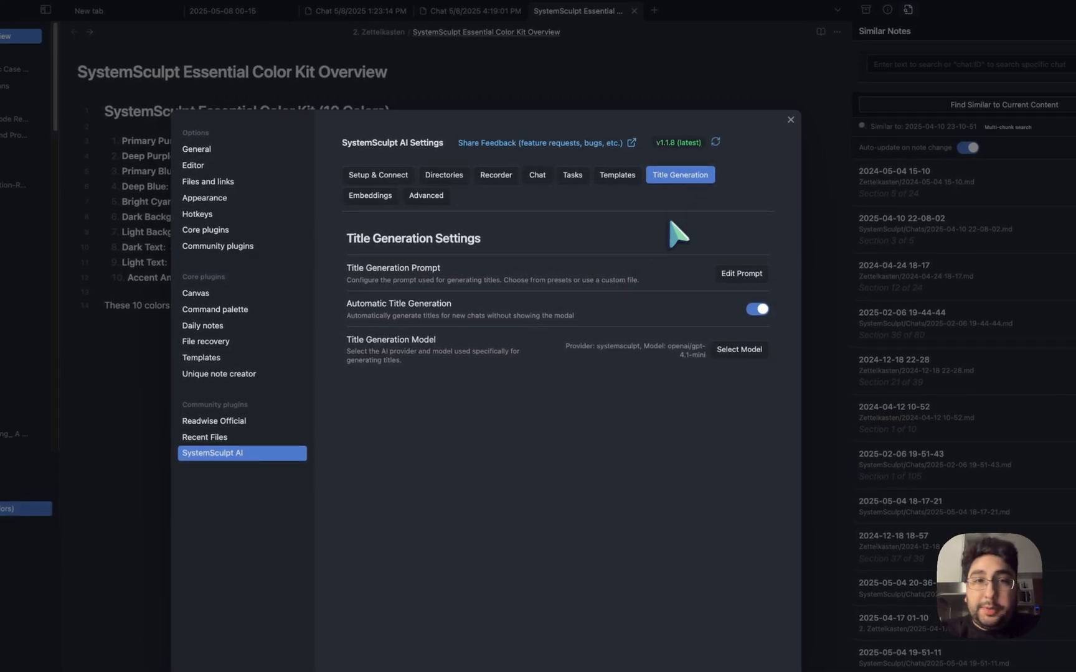
- Switch the title generation prompt to the Movie-Style preset and return to the note
{"action": "left_click", "coordinate": [741, 273]}
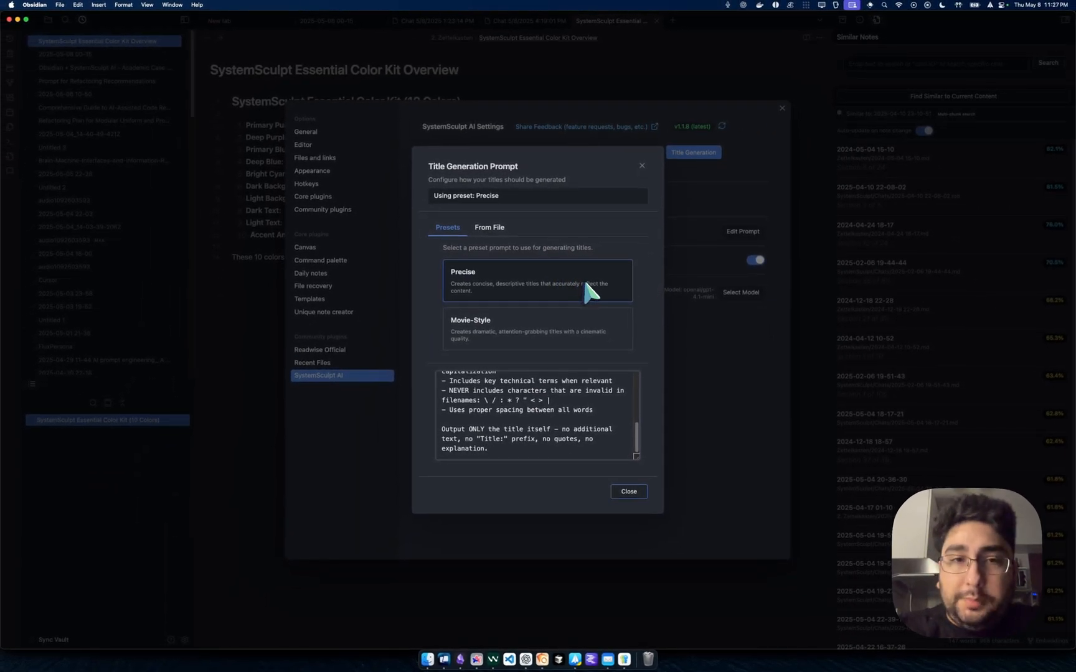
{"action": "mouse_move", "coordinate": [622, 336]}
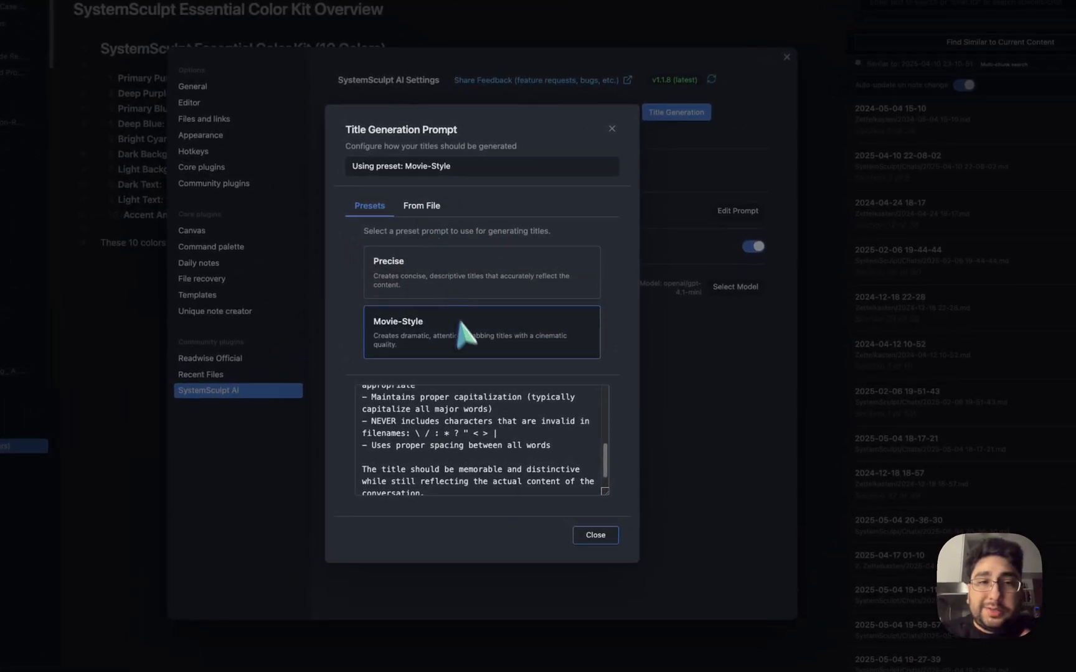
{"action": "mouse_move", "coordinate": [454, 335]}
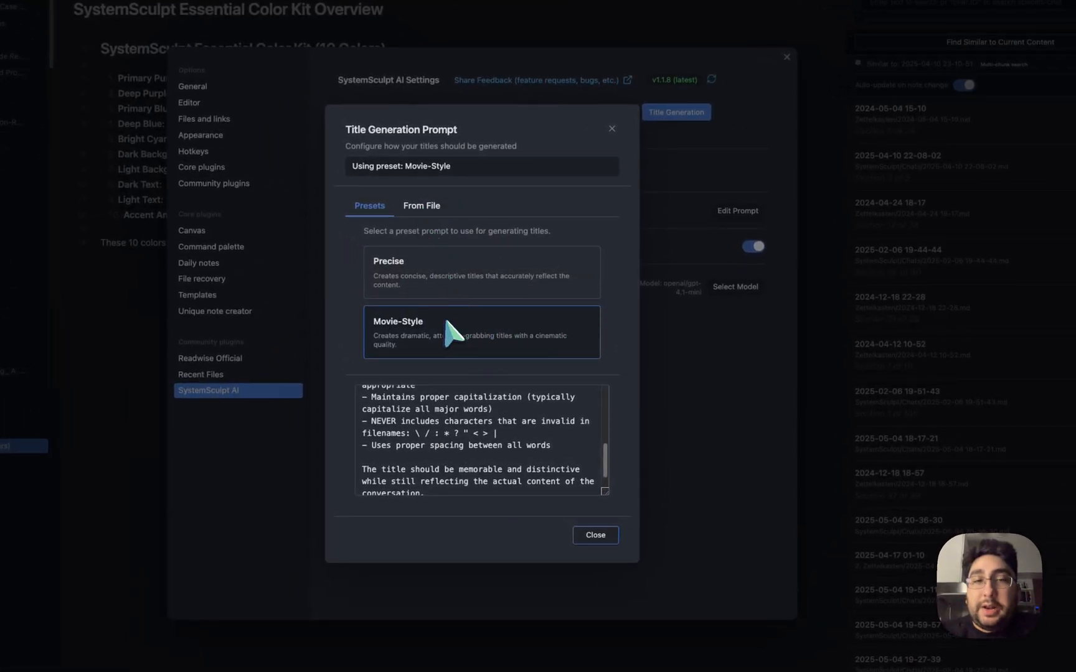
{"action": "left_click", "coordinate": [594, 535]}
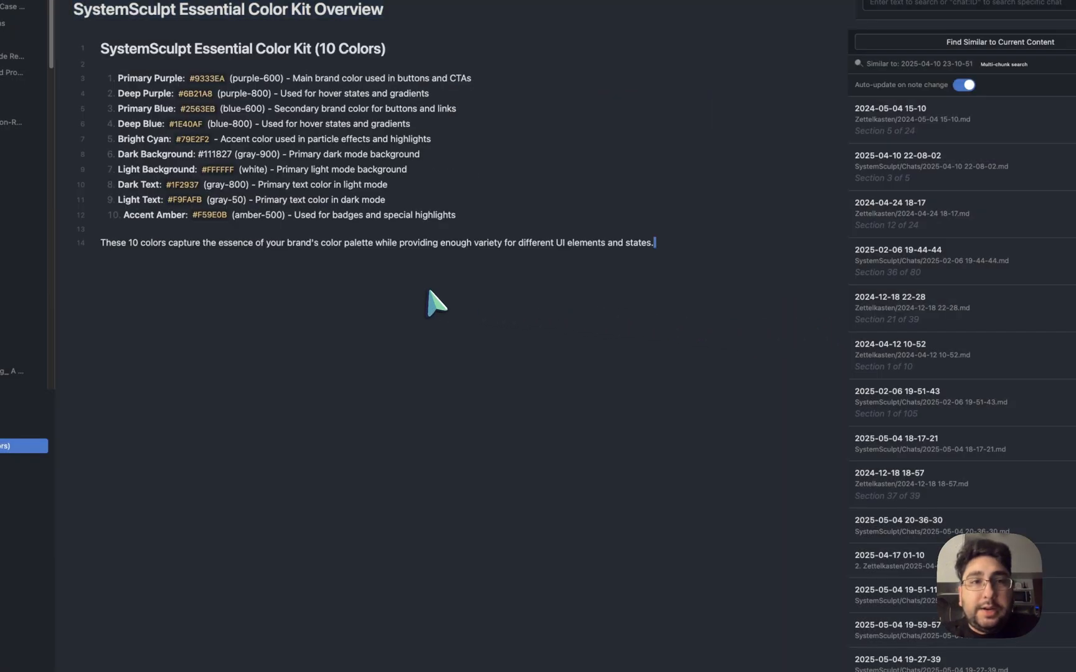
{"action": "mouse_move", "coordinate": [475, 453]}
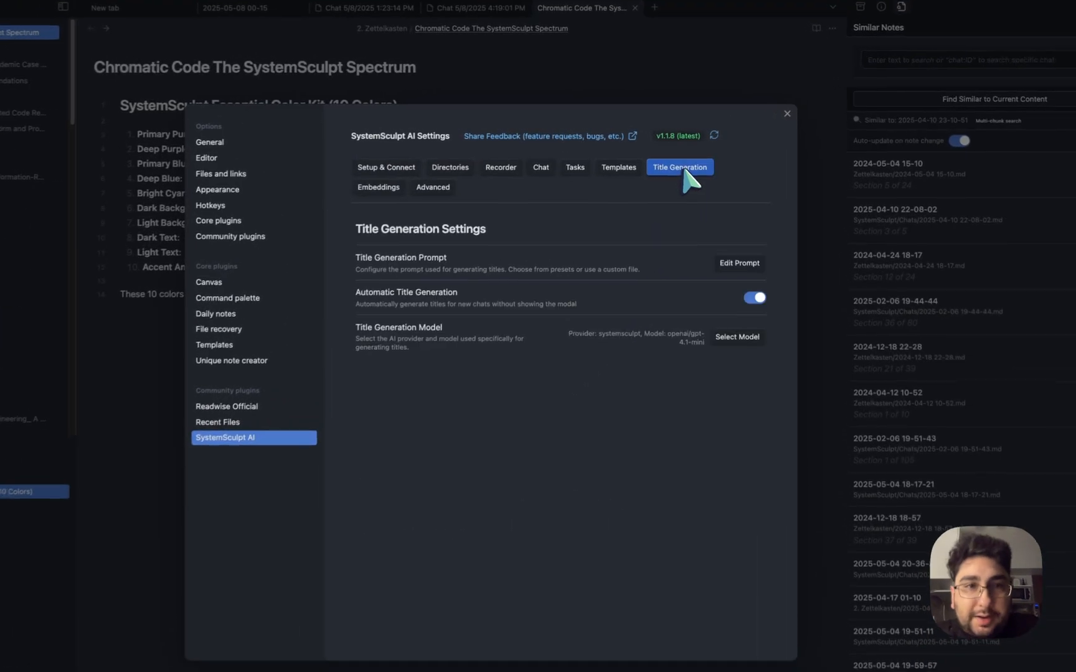
- Set the title prompt back to Precise, view the From File option, and close the prompt editor
{"action": "left_click", "coordinate": [739, 263]}
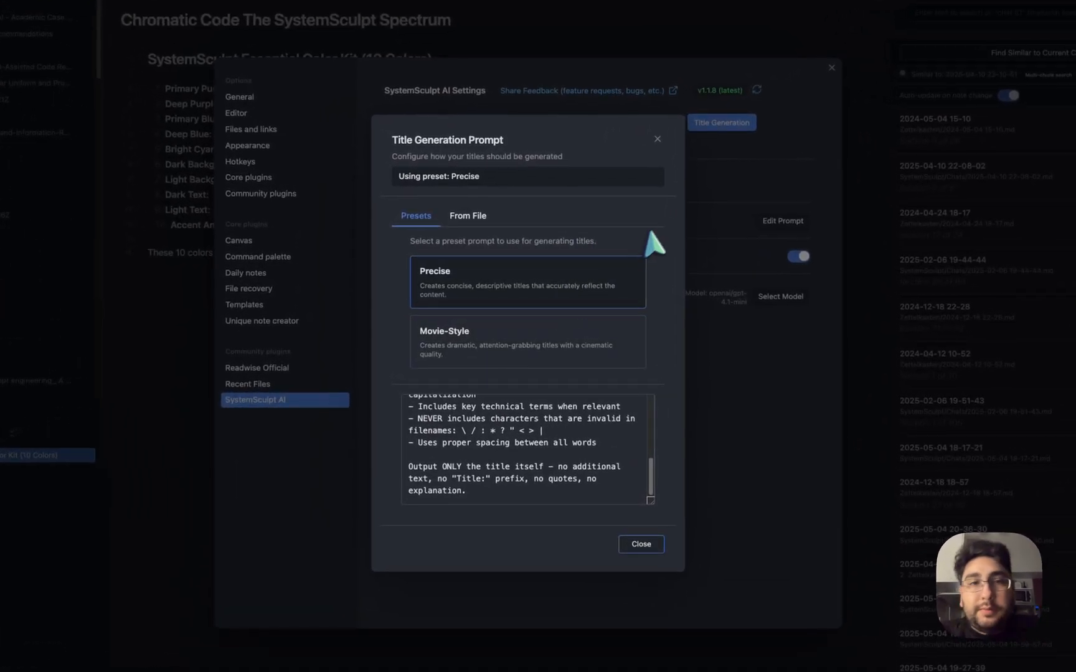
{"action": "mouse_move", "coordinate": [473, 233]}
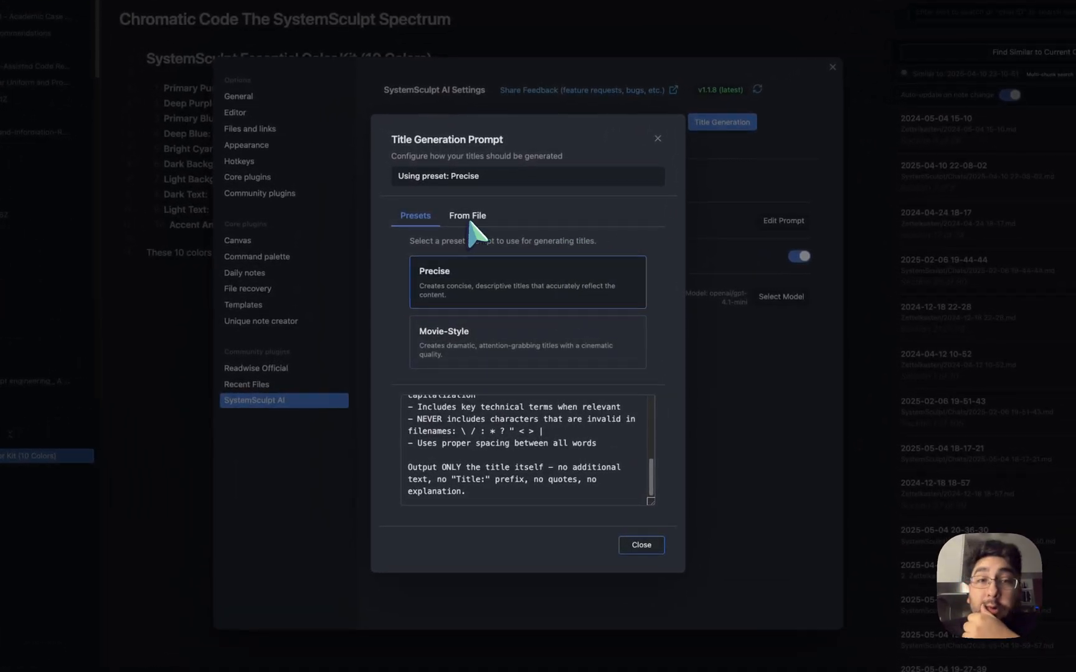
{"action": "left_click", "coordinate": [467, 215]}
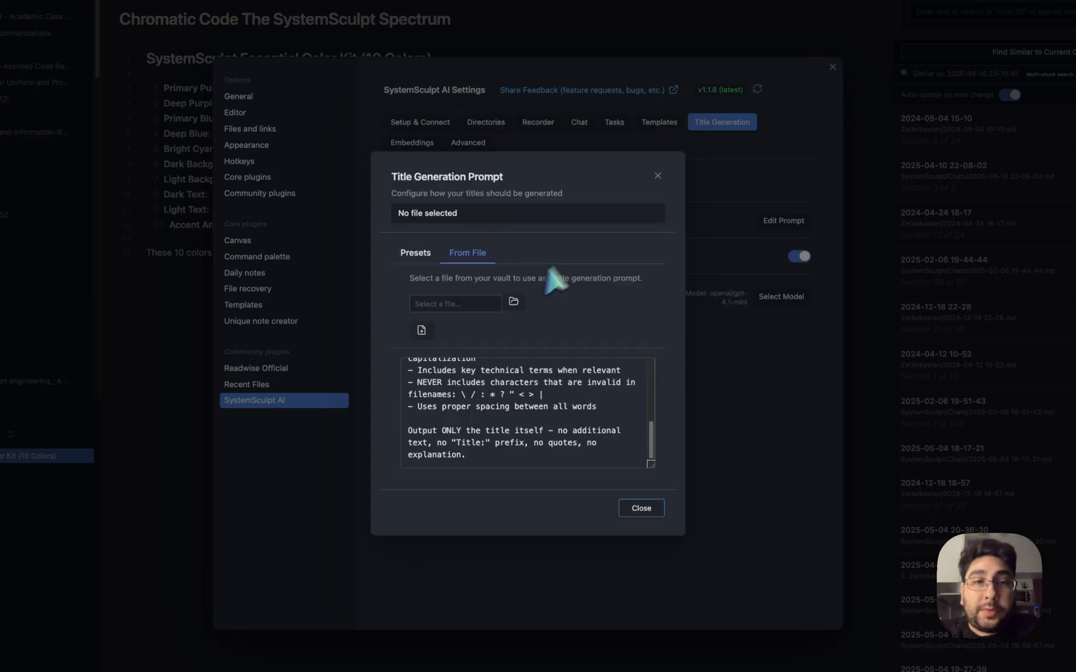
{"action": "left_click", "coordinate": [454, 304]}
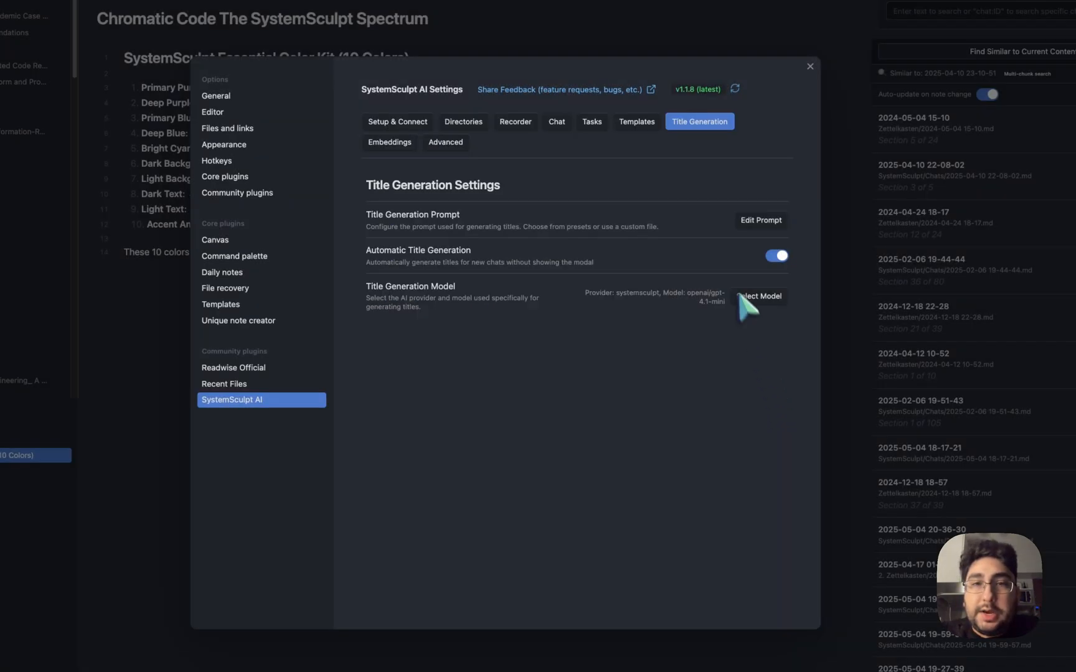
{"action": "mouse_move", "coordinate": [749, 268]}
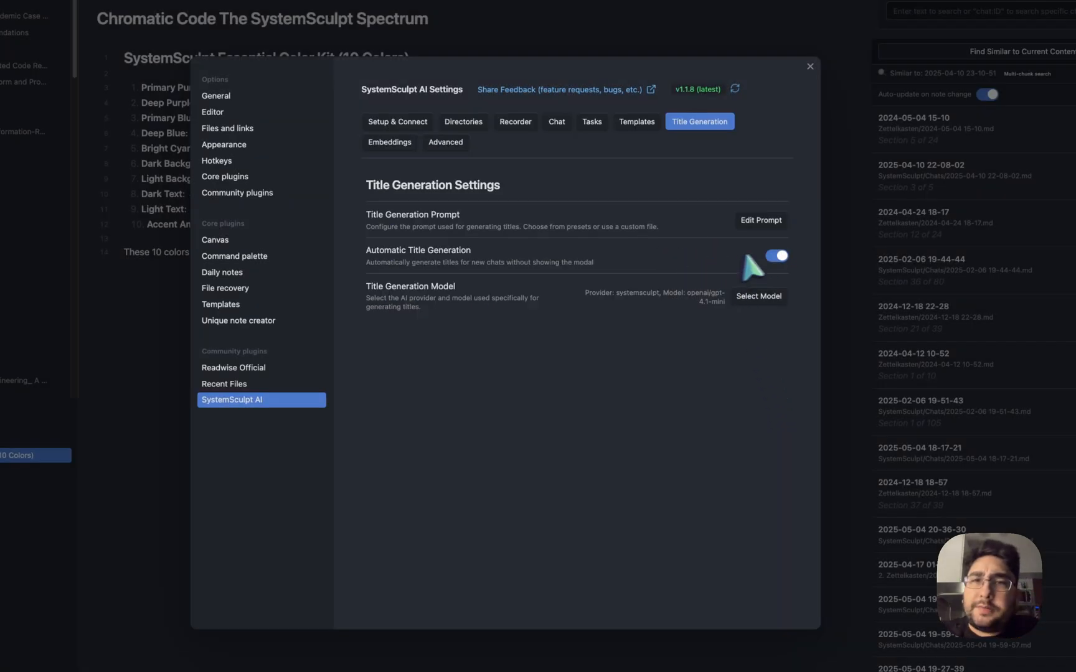
- Turn off Automatic Title Generation and show the Chat settings
{"action": "left_click", "coordinate": [776, 256]}
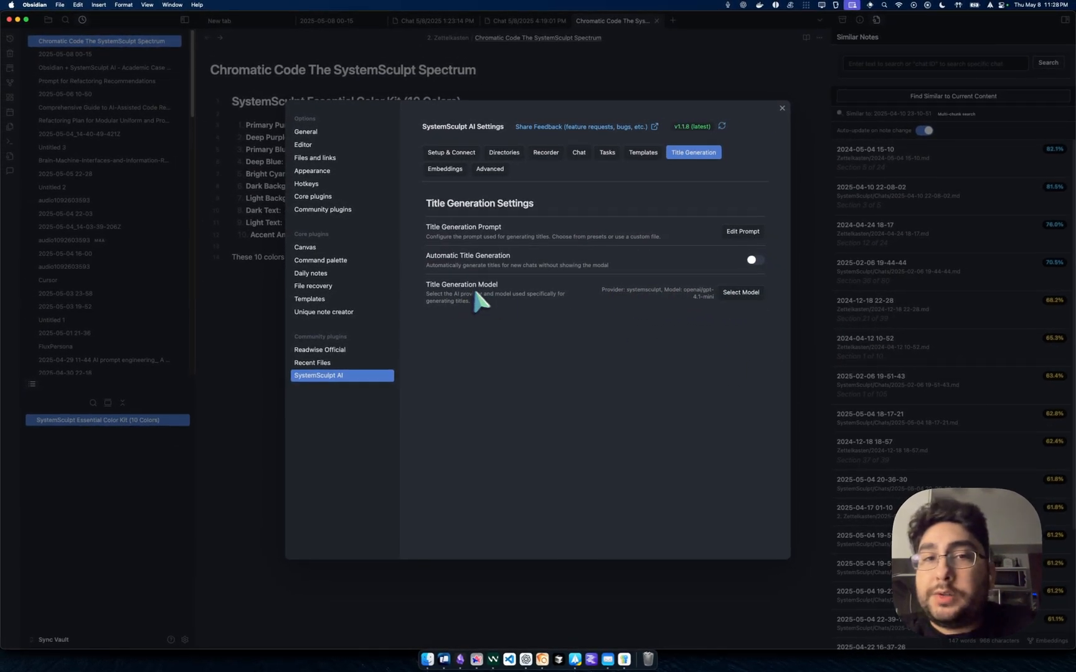
{"action": "mouse_move", "coordinate": [522, 328]}
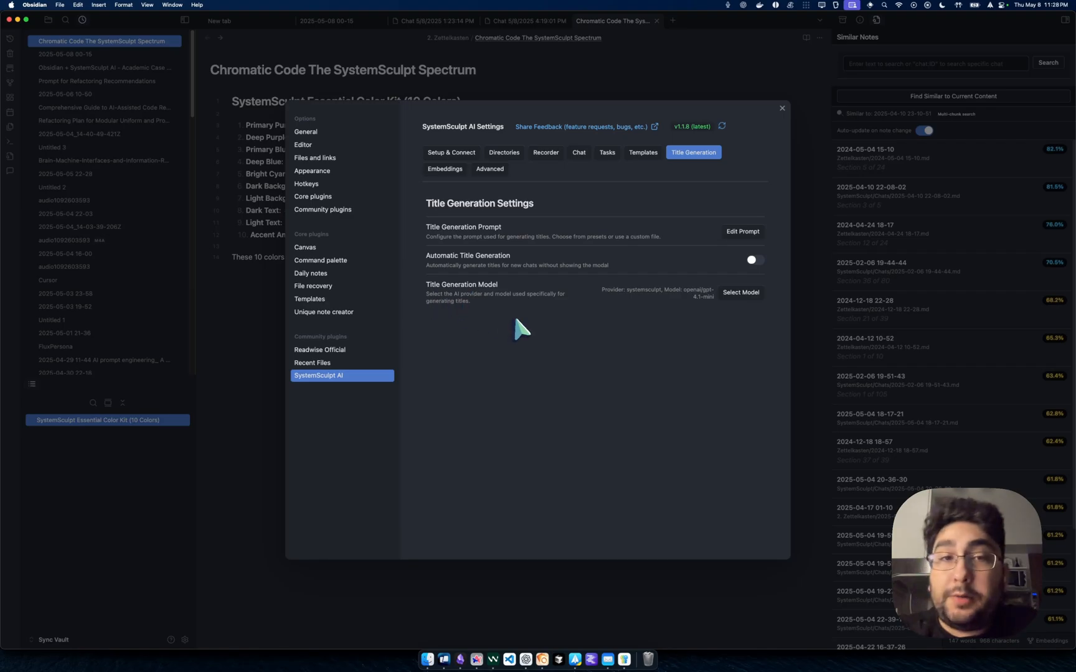
{"action": "mouse_move", "coordinate": [741, 292]}
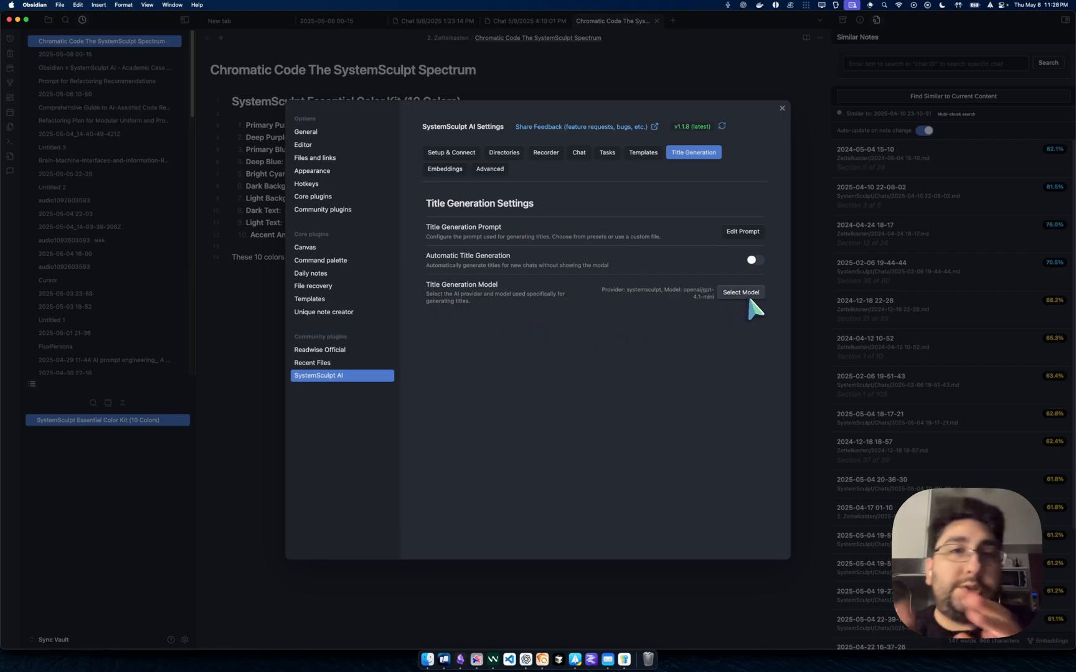
{"action": "mouse_move", "coordinate": [741, 291]}
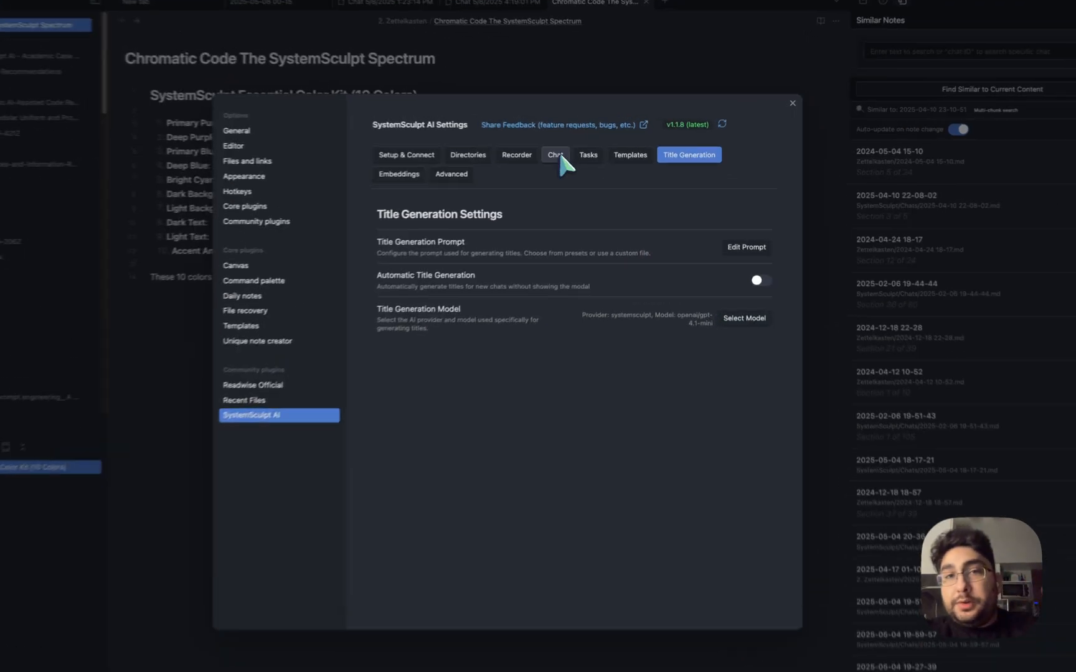
{"action": "left_click", "coordinate": [554, 155]}
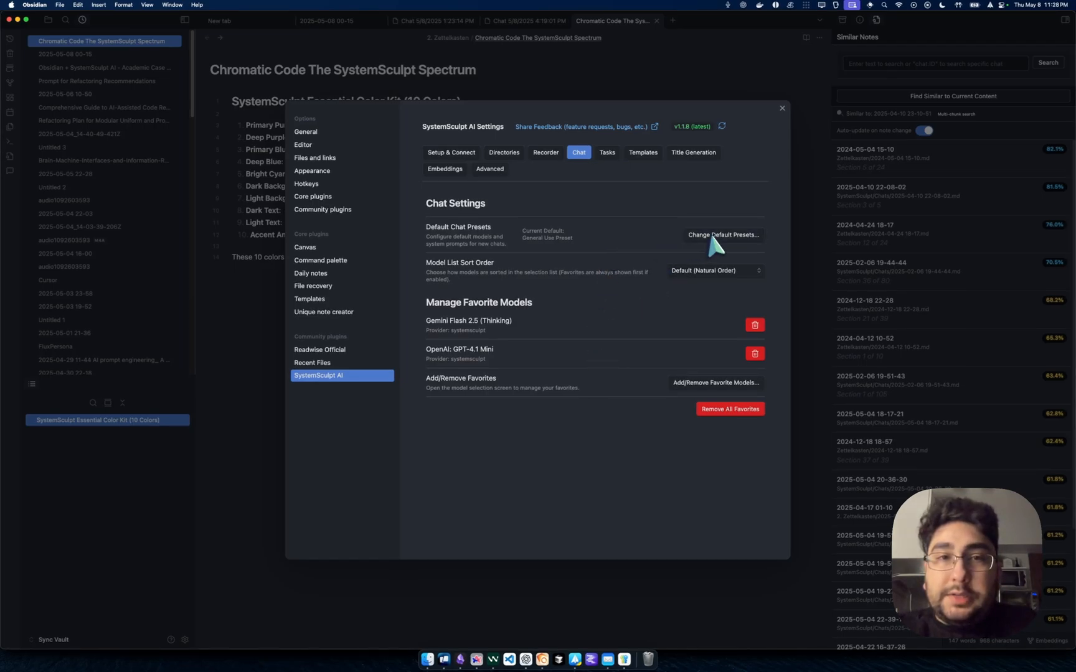
{"action": "mouse_move", "coordinate": [614, 285]}
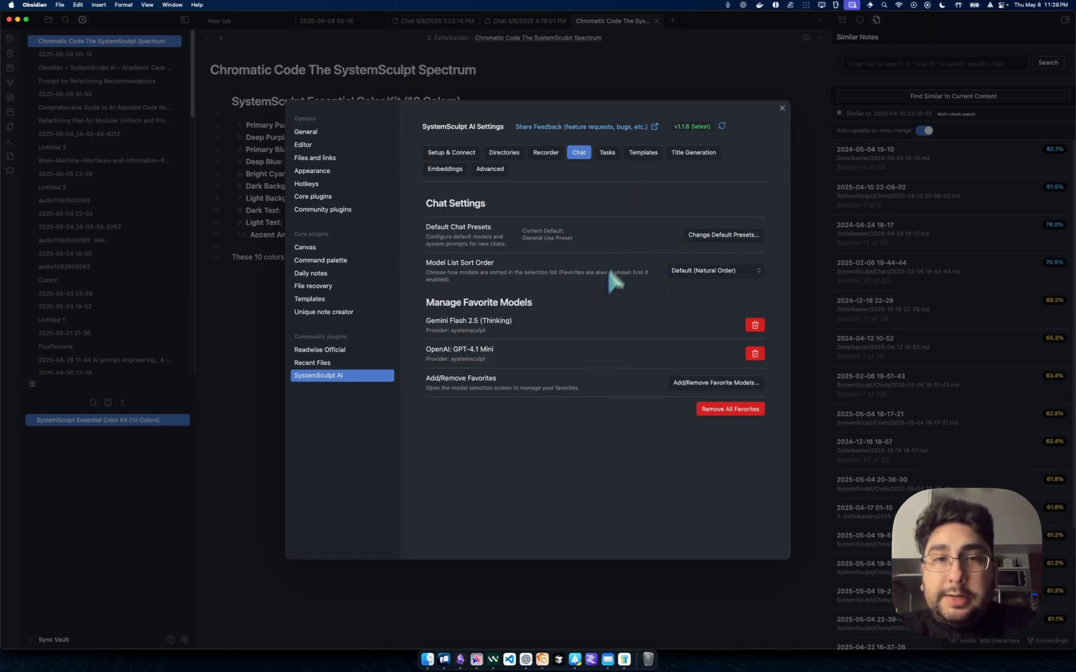
- Browse the title generation model list and keep openai/gpt-4.1-mini unchanged
{"action": "left_click", "coordinate": [694, 152]}
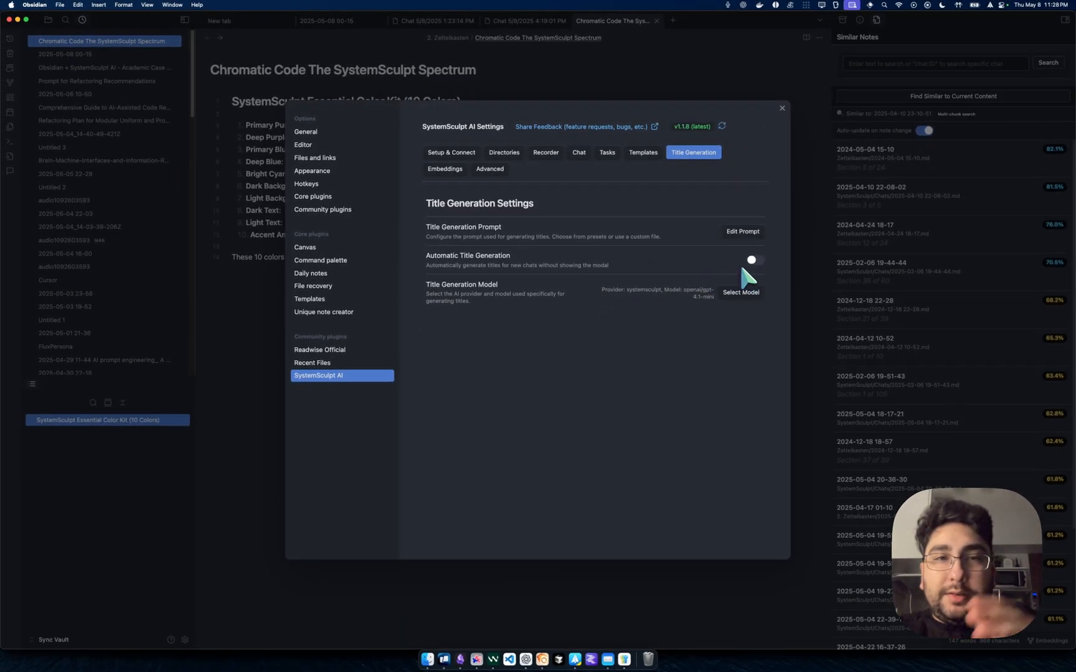
{"action": "left_click", "coordinate": [740, 291]}
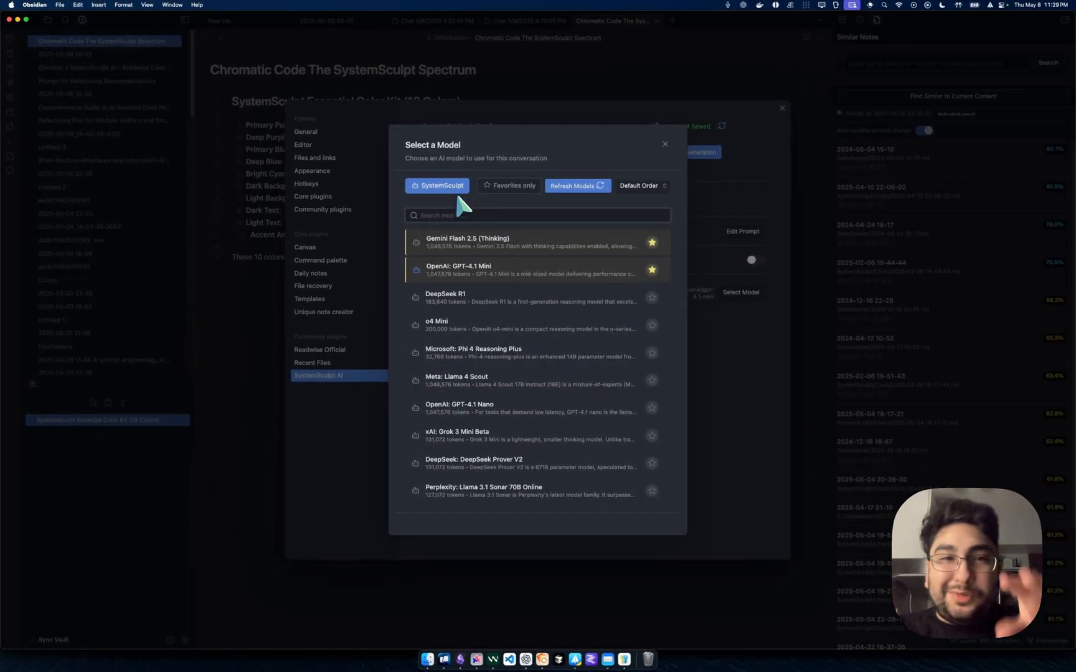
{"action": "mouse_move", "coordinate": [718, 210]}
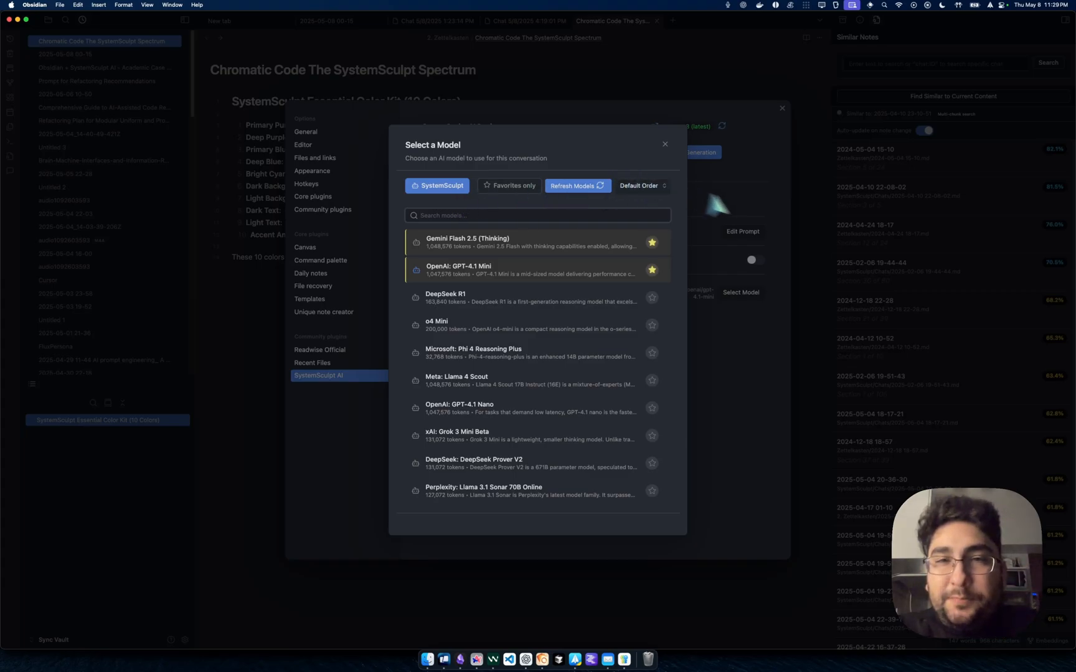
{"action": "mouse_move", "coordinate": [721, 203]}
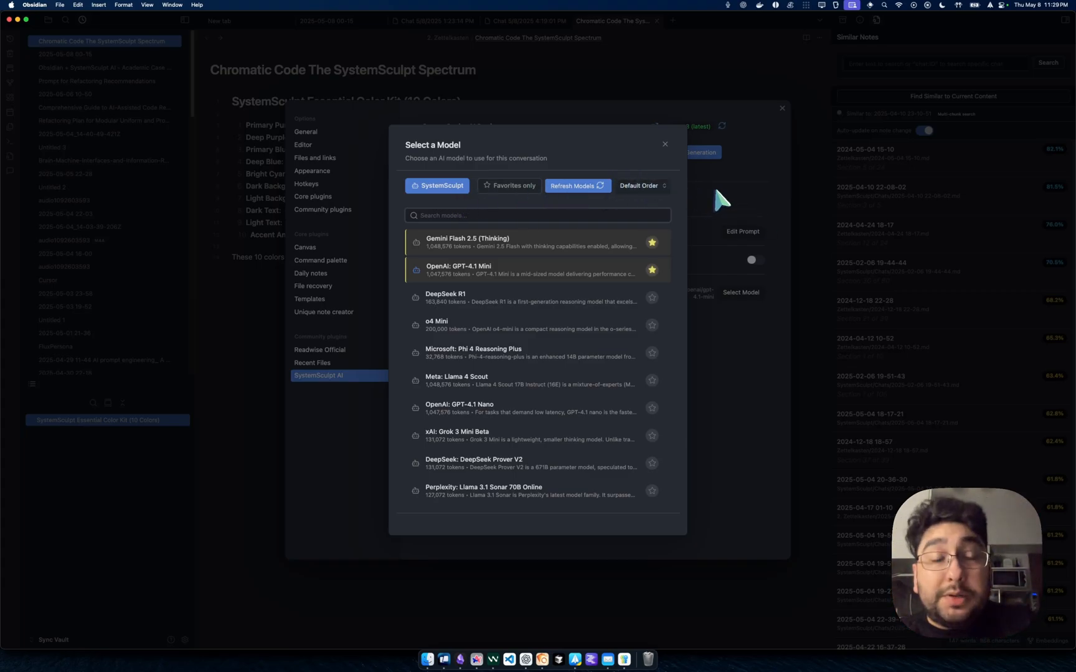
{"action": "mouse_move", "coordinate": [546, 259]}
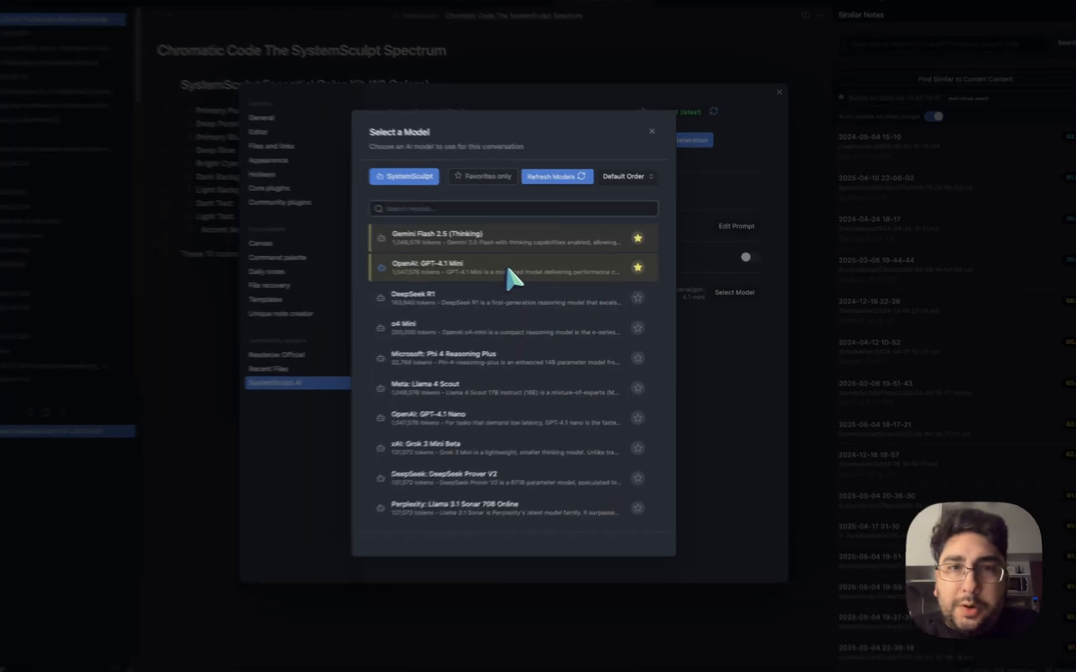
{"action": "left_click", "coordinate": [651, 131]}
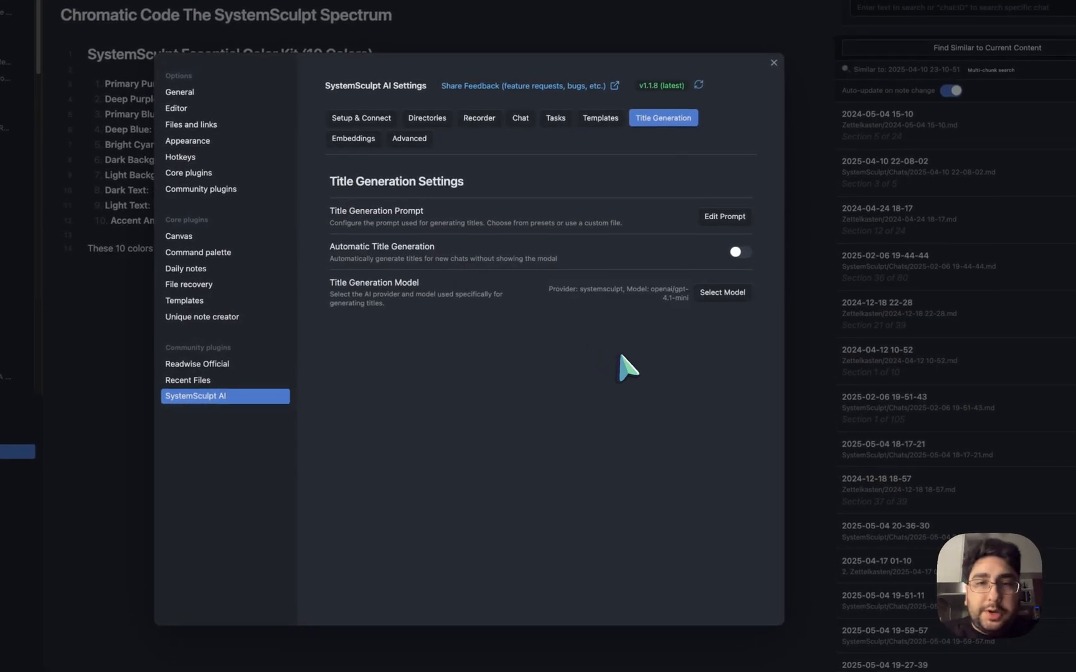
{"action": "mouse_move", "coordinate": [805, 358]}
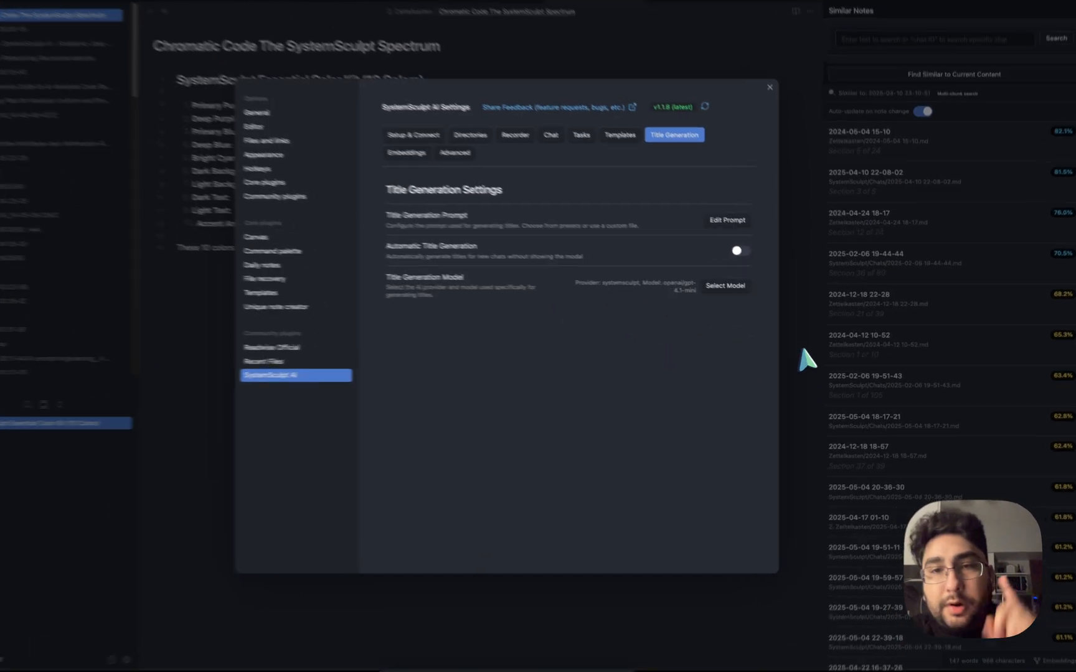
- Close settings and bring up the Note Title modal via Cmd+Shift+T with placeholder text 'oqwiejfoqiwej'
{"action": "left_click", "coordinate": [768, 87]}
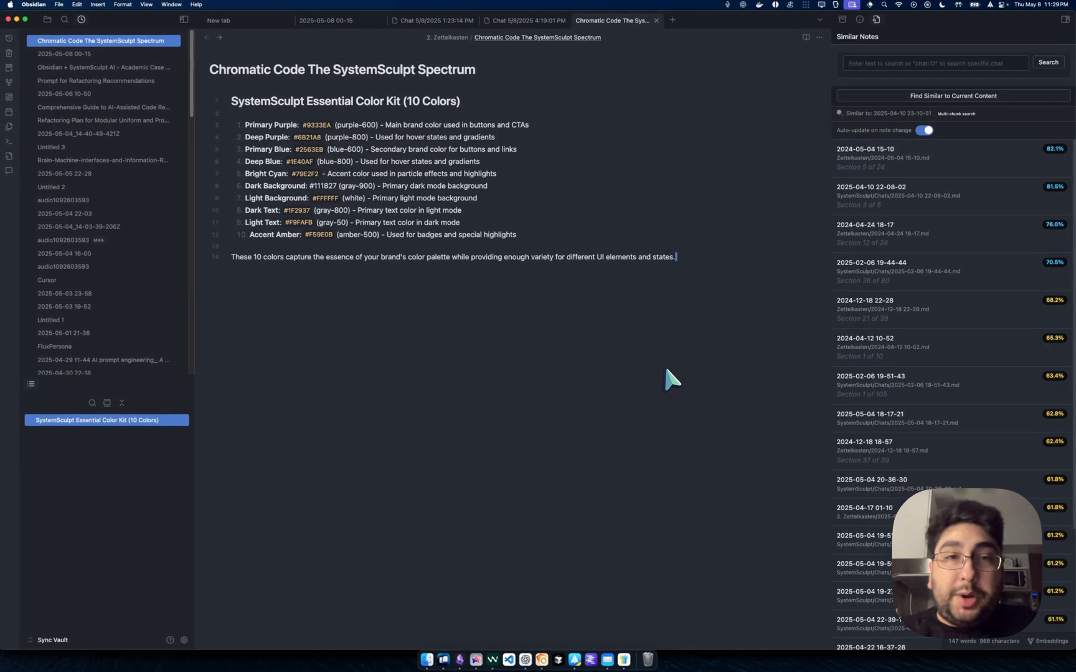
{"action": "key", "text": "cmd+shift+t"}
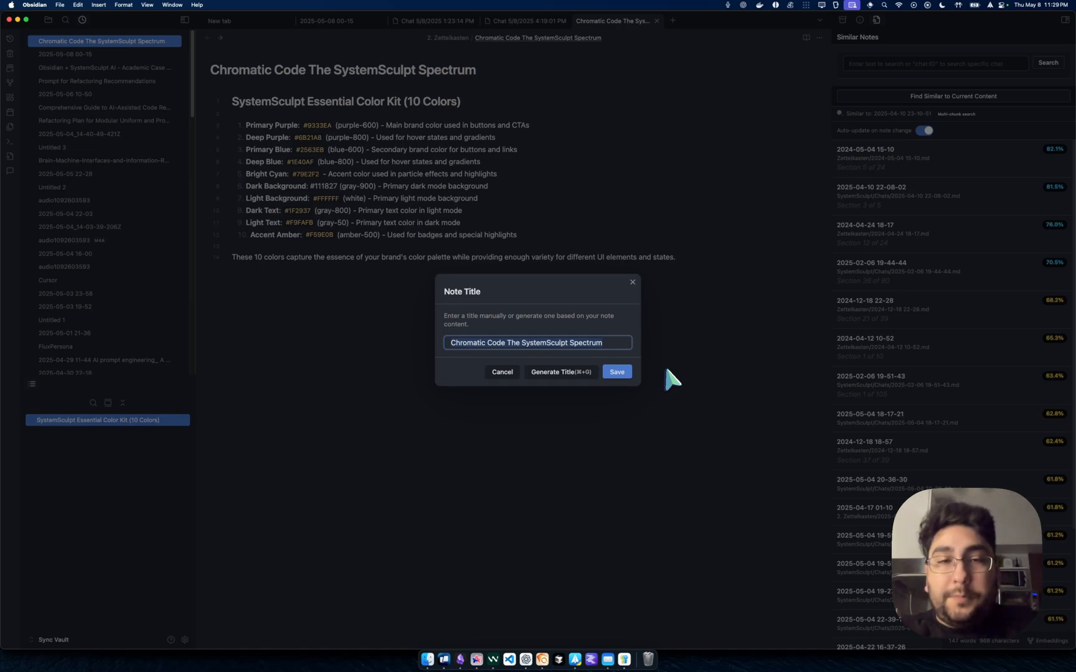
{"action": "type", "text": "oqwiejfoqiwejqwoeifjqwoeifj"}
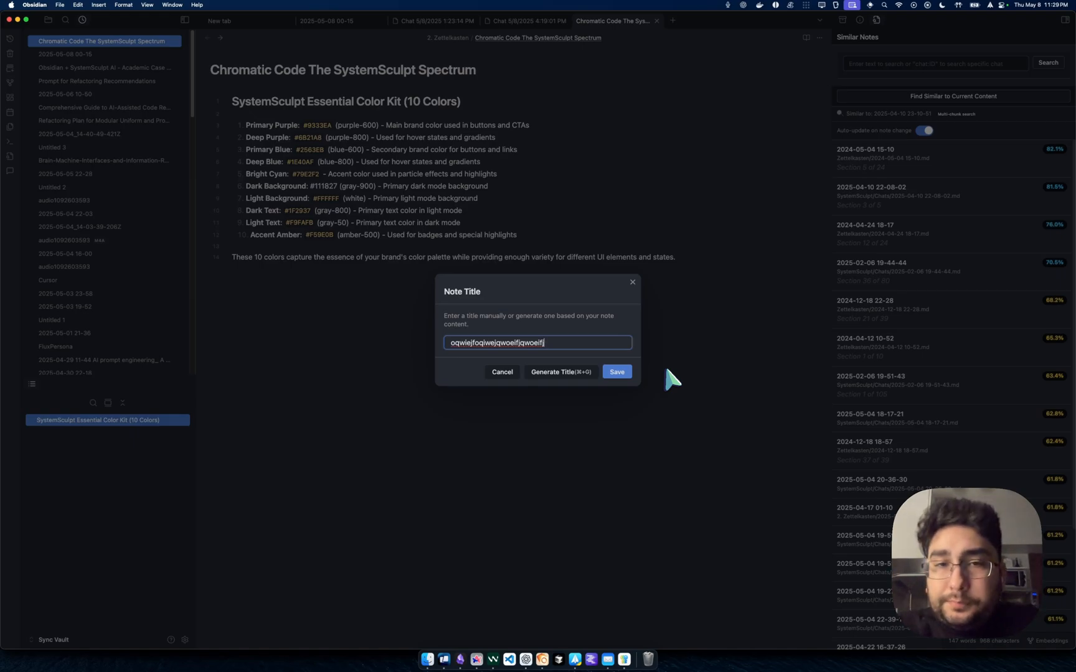
{"action": "mouse_move", "coordinate": [582, 390]}
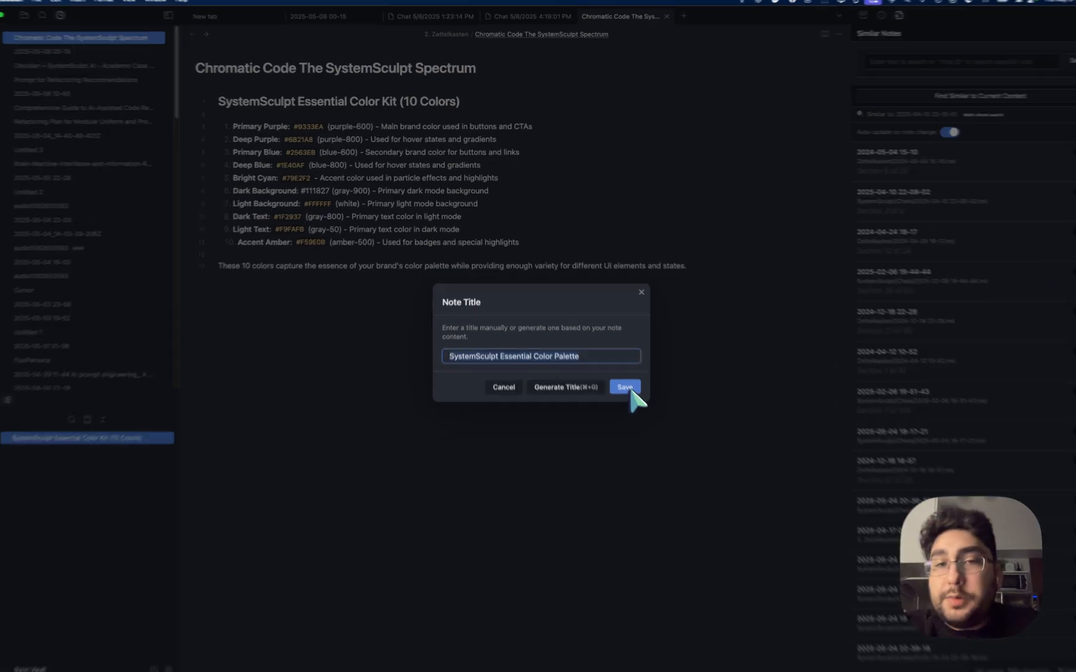
- Save the generated title, then rename the note to 'Untitled'
{"action": "left_click", "coordinate": [623, 387]}
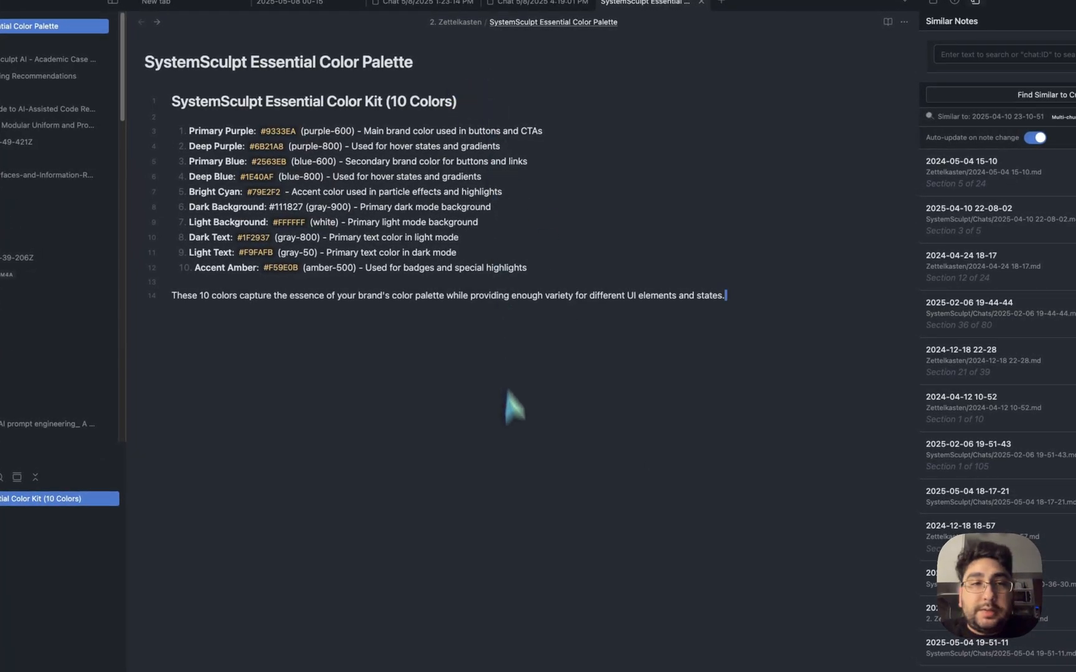
{"action": "mouse_move", "coordinate": [568, 480]}
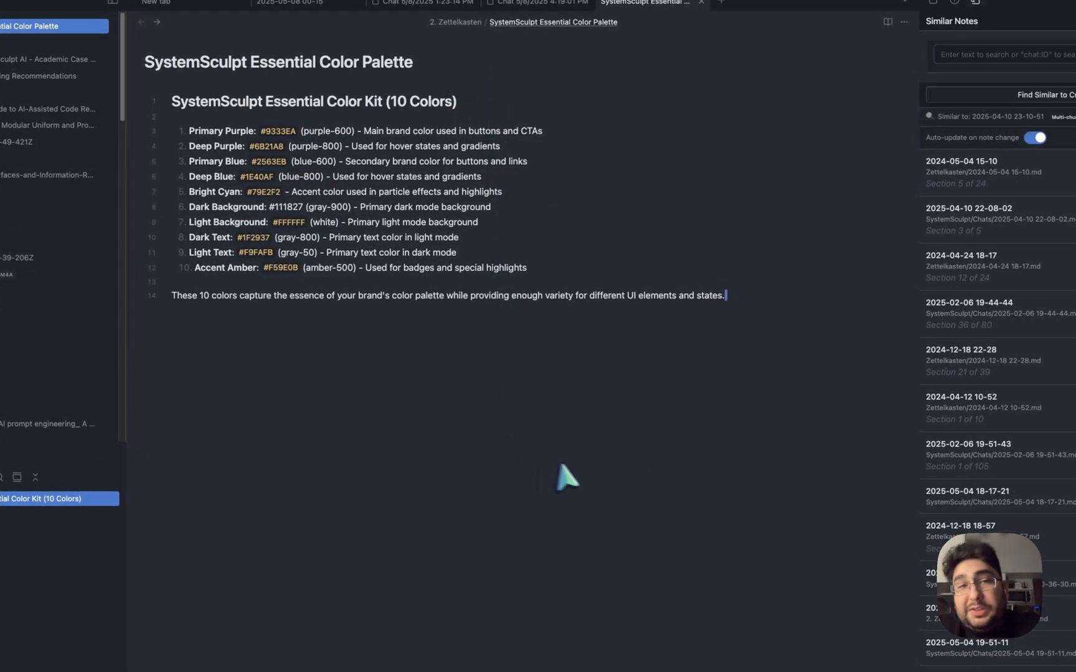
{"action": "type", "text": "qwieufqwieufhqiwuefhqiwuehf"}
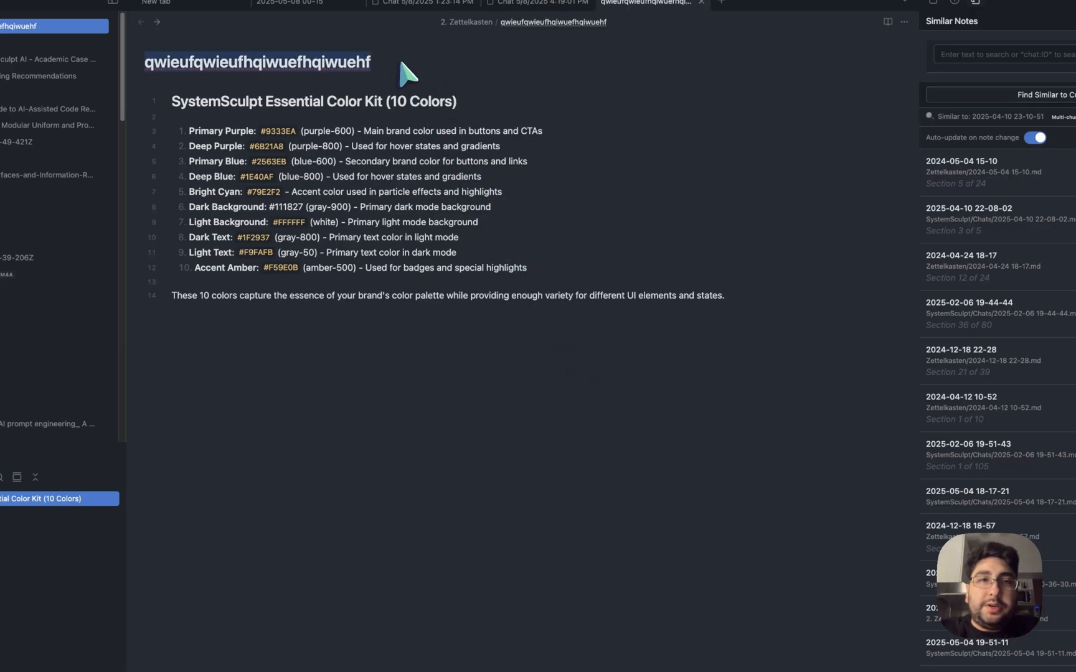
{"action": "type", "text": "Untitled 5"}
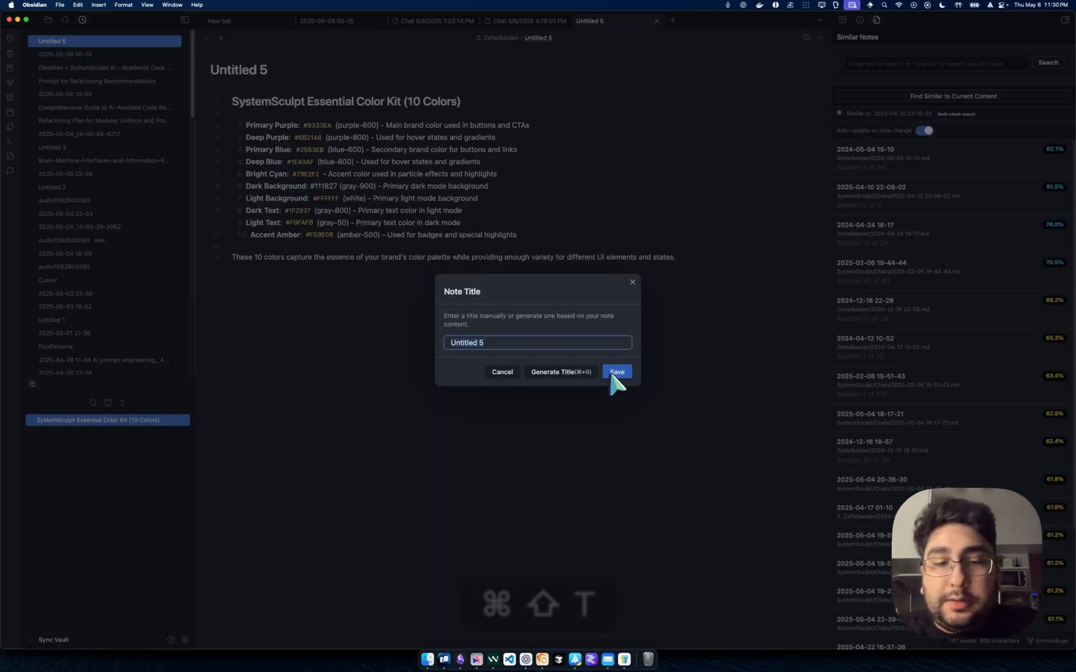
- Generate a fresh title and save it as 'SystemSculpt Essential 10 Color Palette'
{"action": "left_click", "coordinate": [560, 373]}
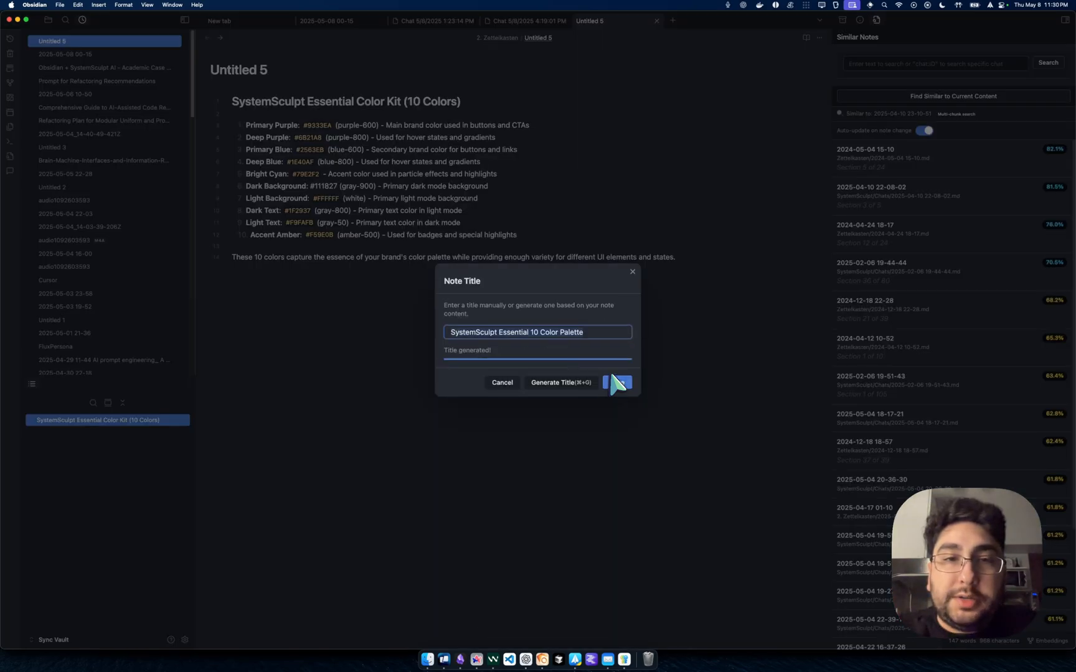
{"action": "left_click", "coordinate": [617, 383]}
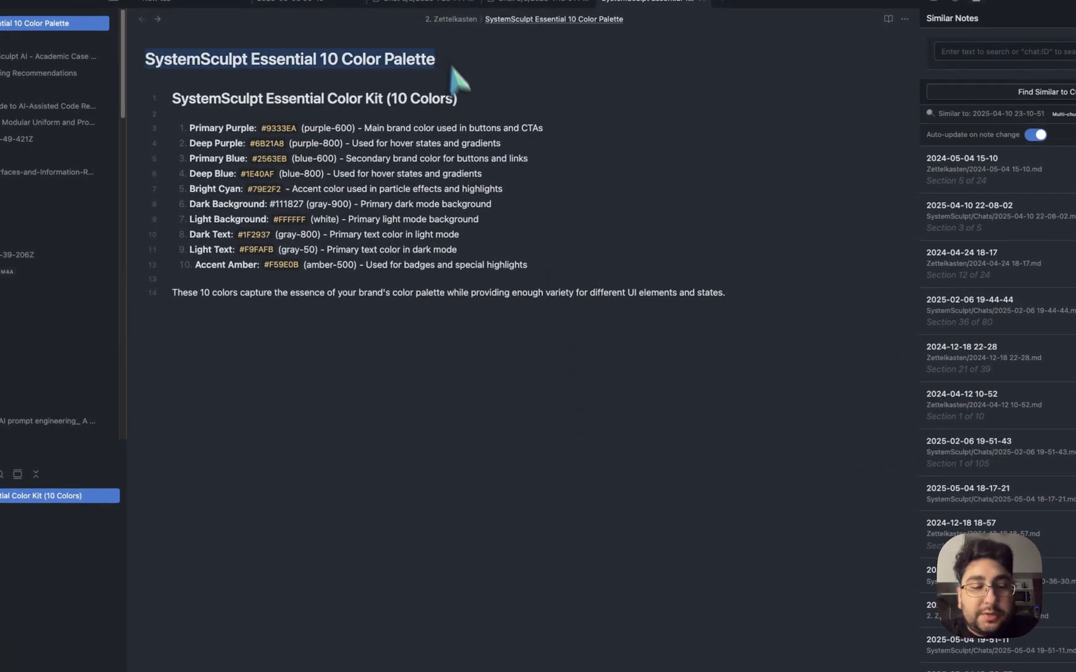
{"action": "mouse_move", "coordinate": [554, 365]}
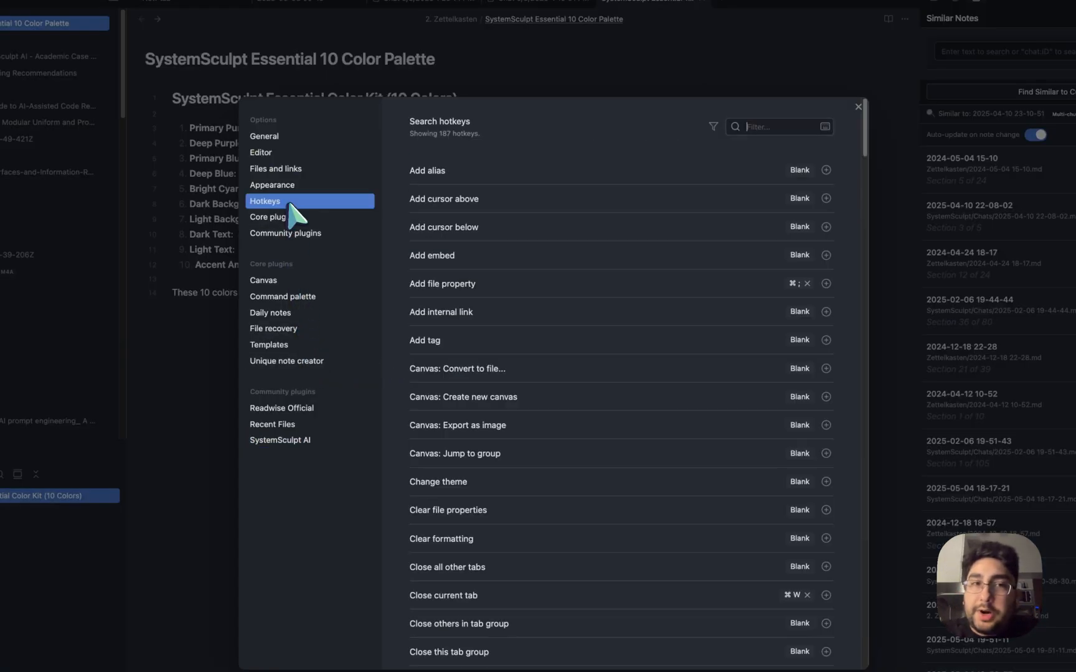
{"action": "mouse_move", "coordinate": [313, 223]}
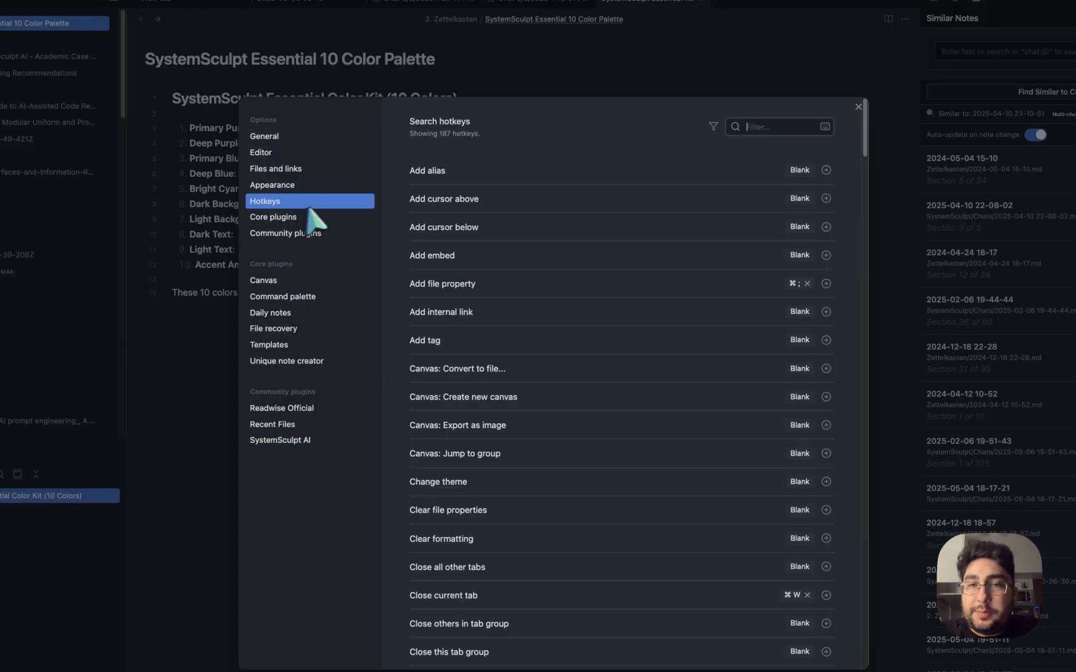
{"action": "type", "text": "title"}
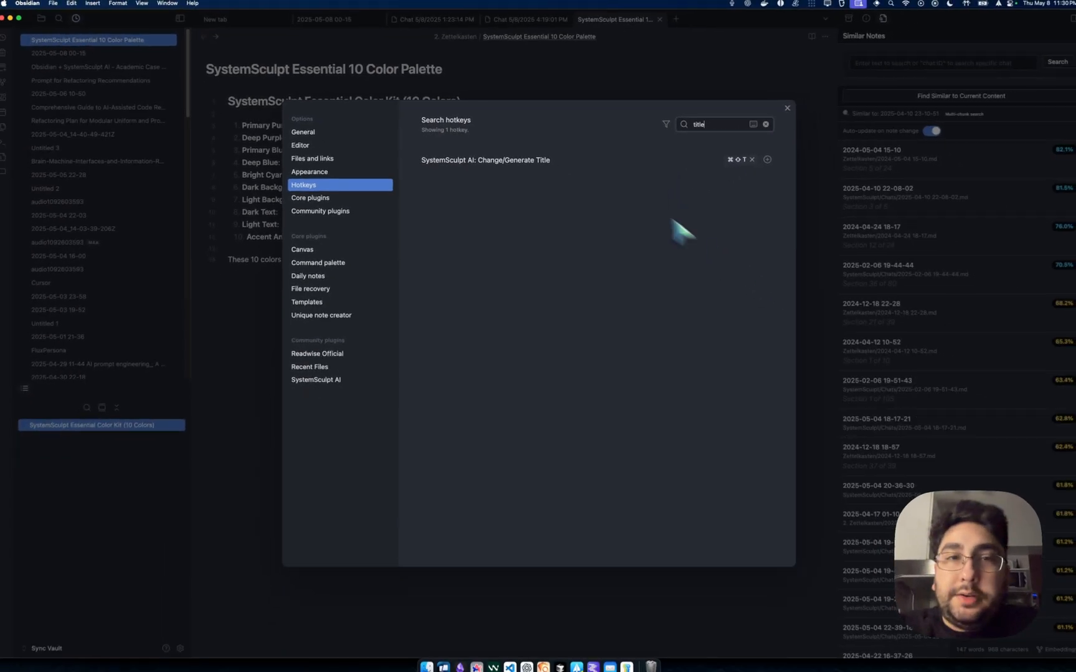
{"action": "mouse_move", "coordinate": [737, 176]}
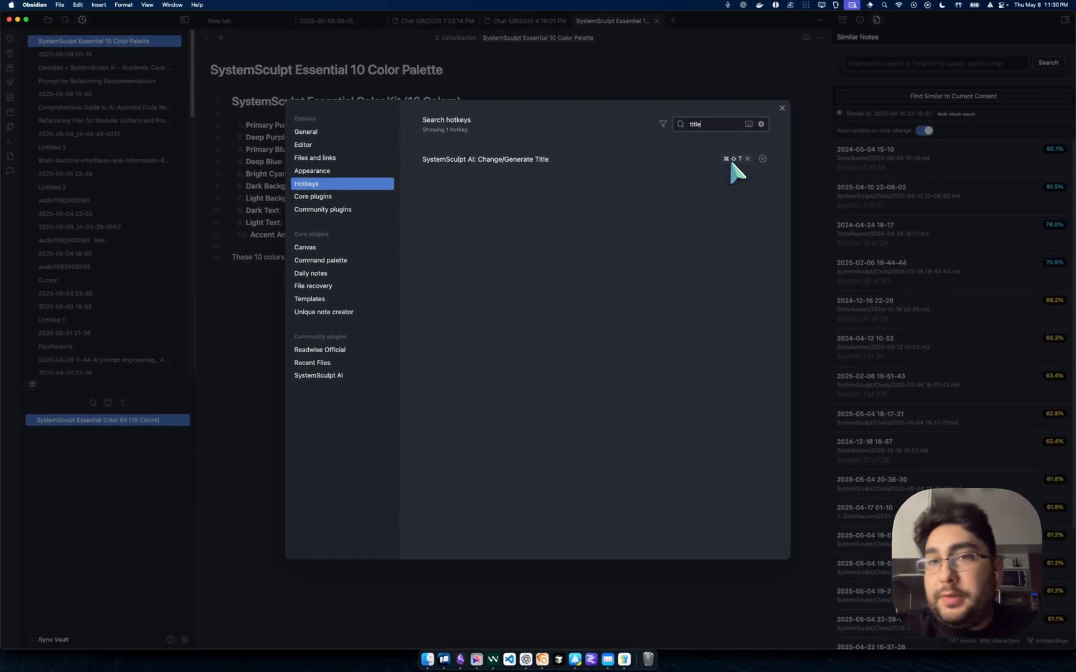
{"action": "mouse_move", "coordinate": [690, 246]}
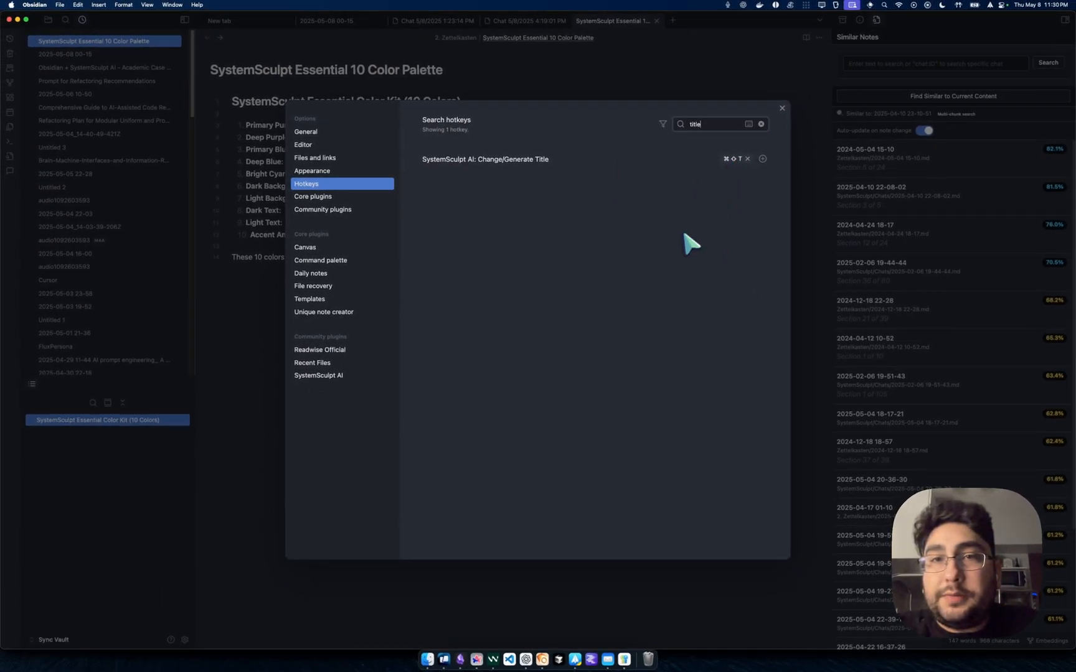
{"action": "left_click", "coordinate": [781, 108]}
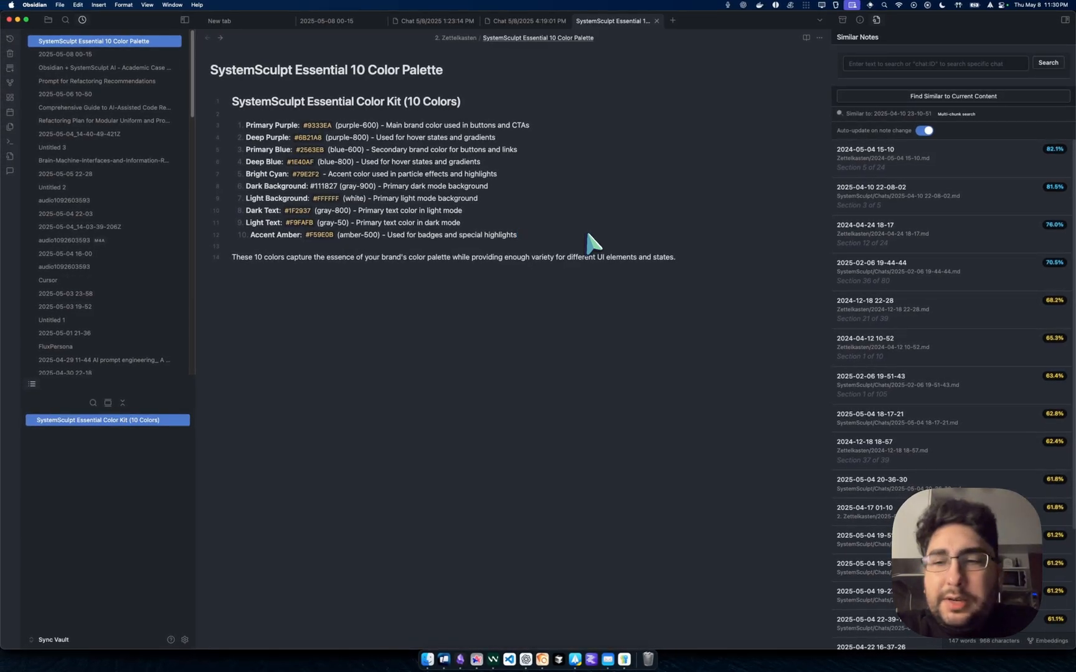
- Start a new empty SystemSculpt chat in its own tab beside the note
{"action": "left_click", "coordinate": [518, 234]}
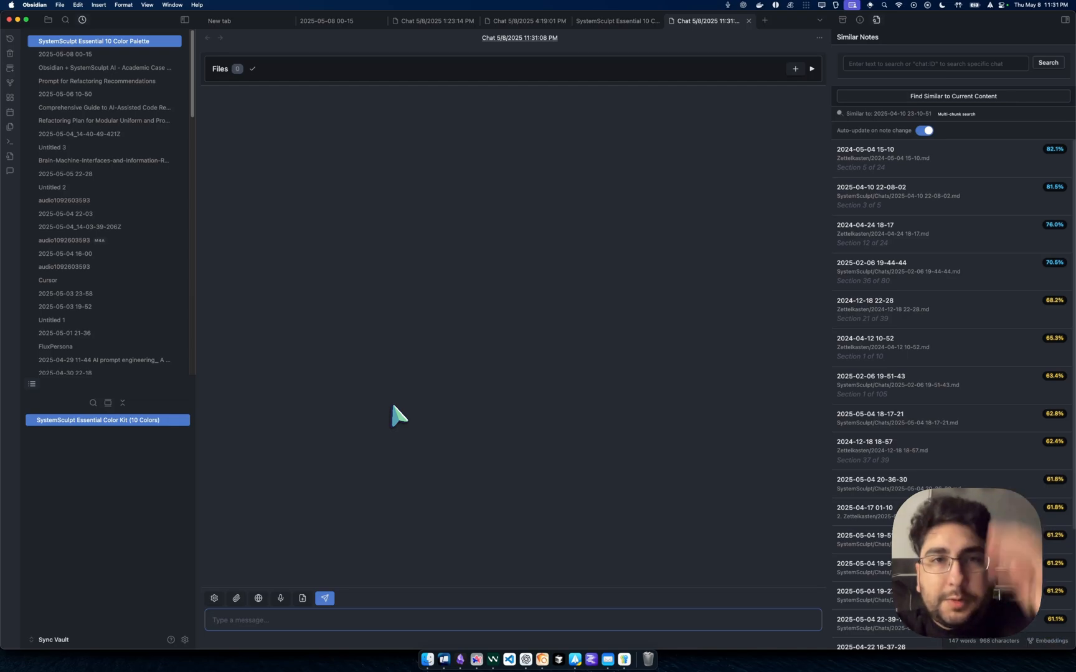
{"action": "mouse_move", "coordinate": [504, 450]}
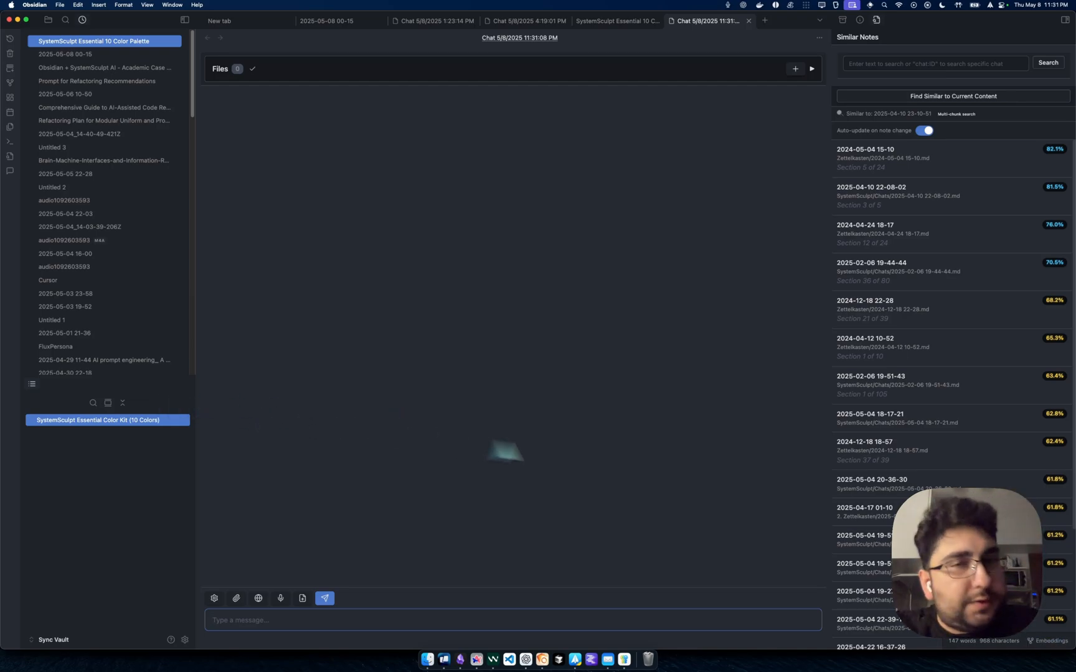